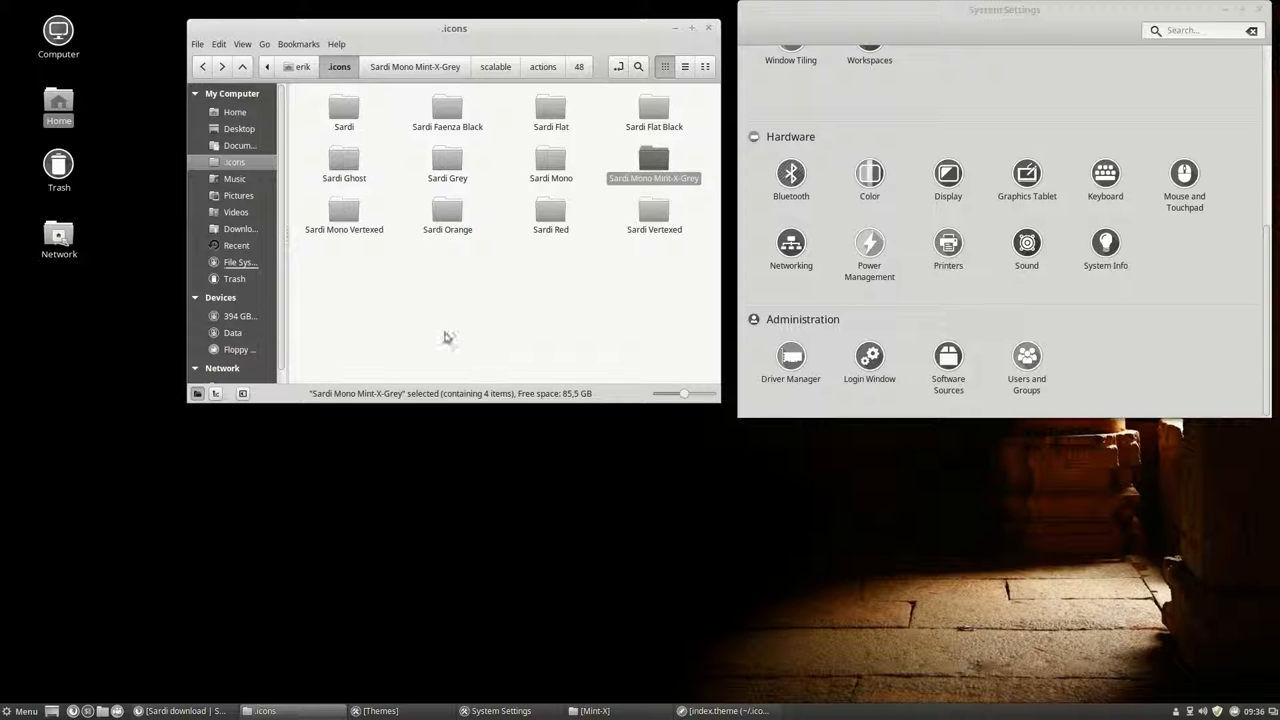
# Show the All Applications list in the Cinnamon Menu and scroll through it.
pyautogui.click(20, 711)
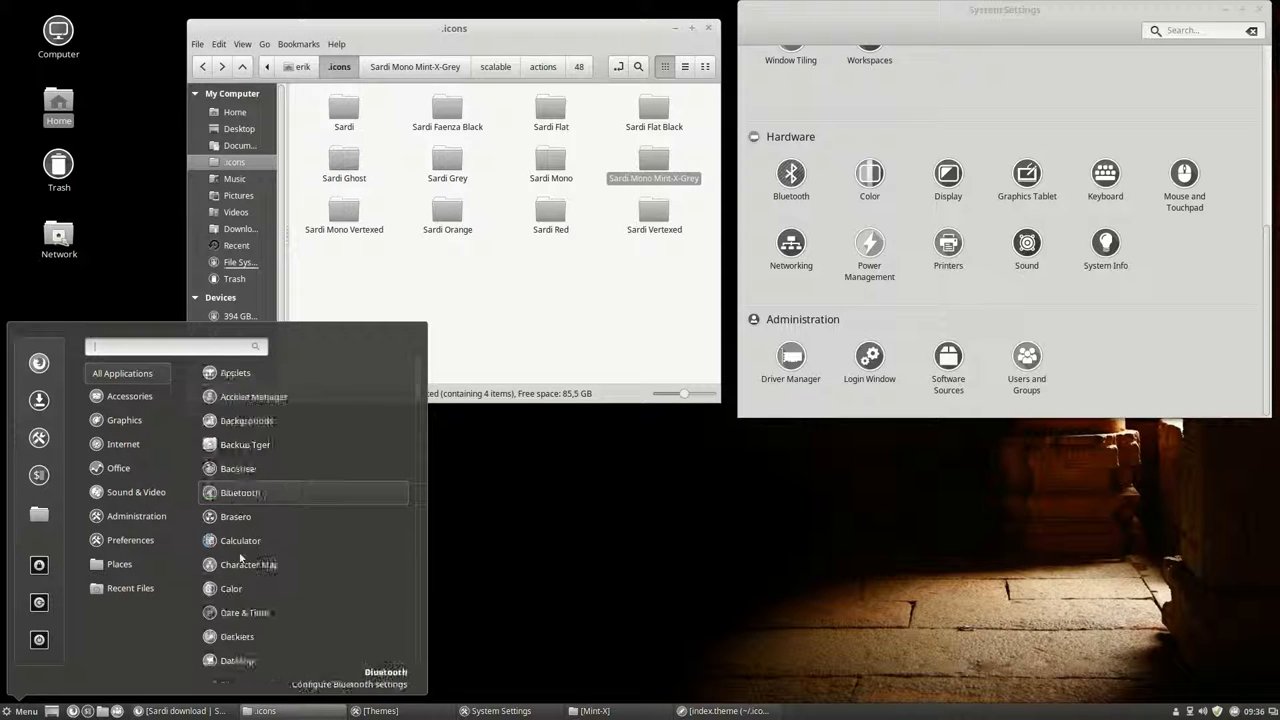
pyautogui.scroll(-3)
pyautogui.write('foggalon')
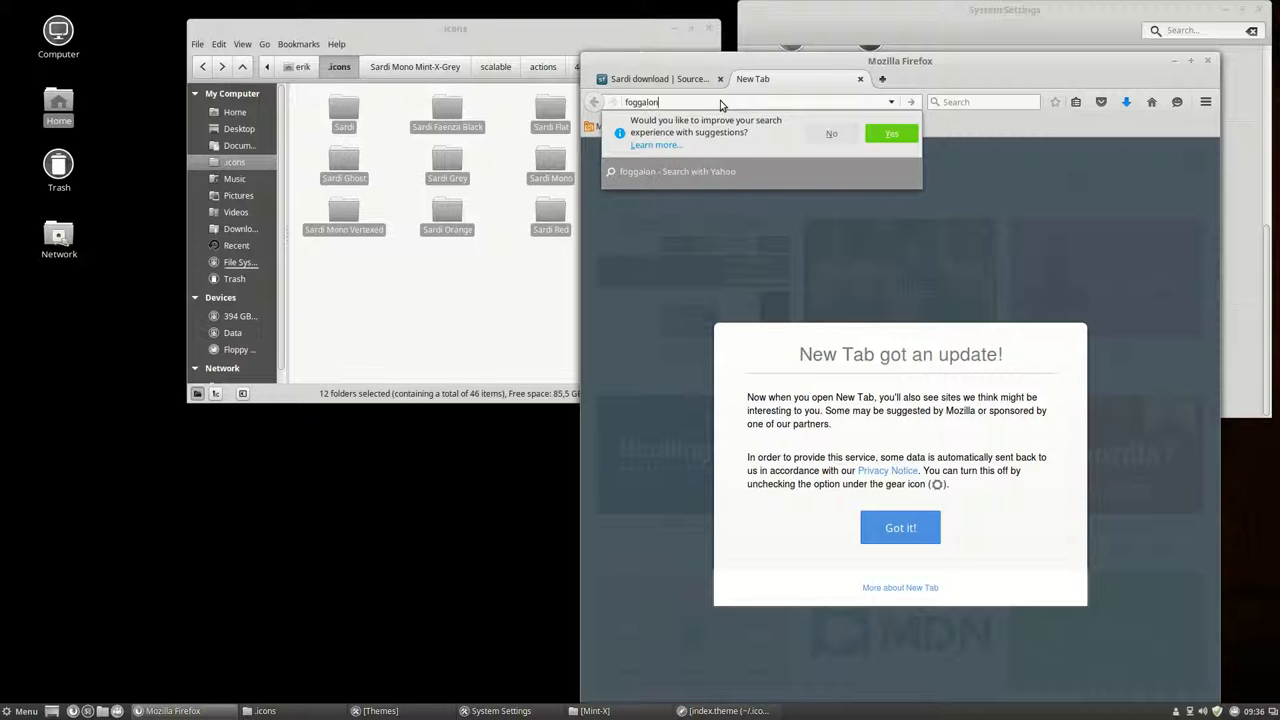
# Search the web for 'foggalong hardcode fixer' and load the Foggalong/hardcode-fixer GitHub repository.
pyautogui.write('g')
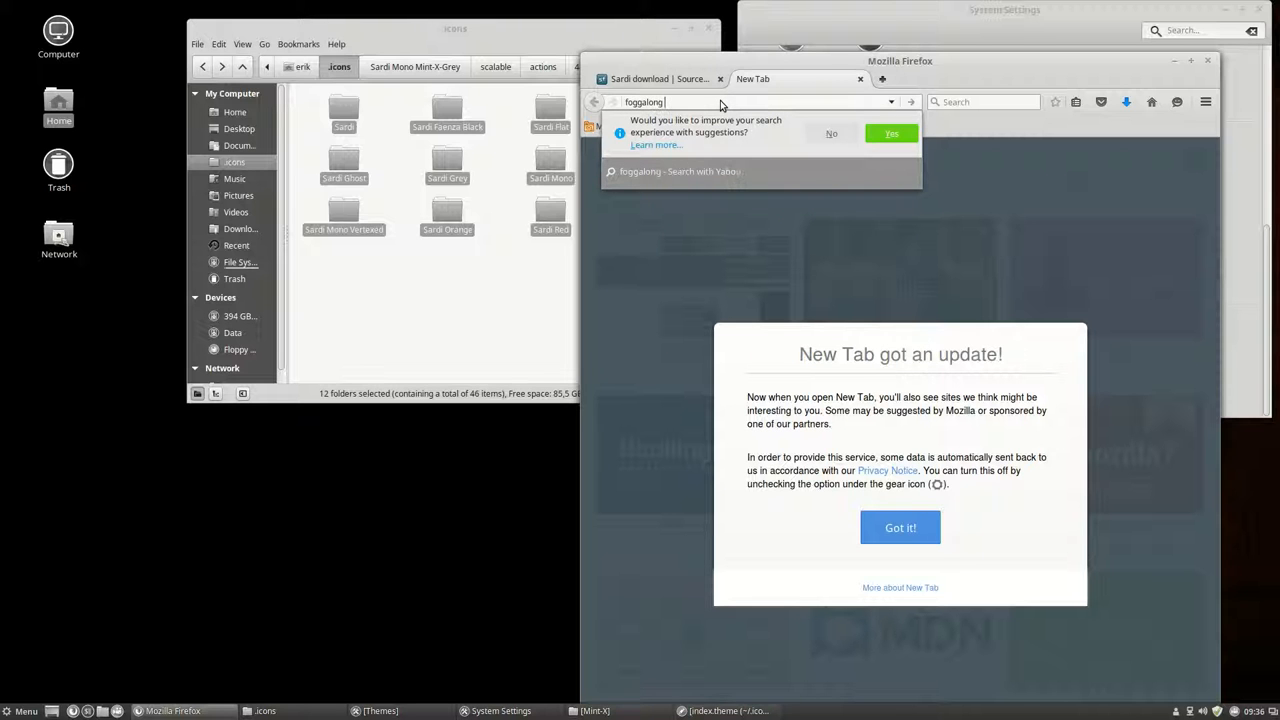
pyautogui.write('hard')
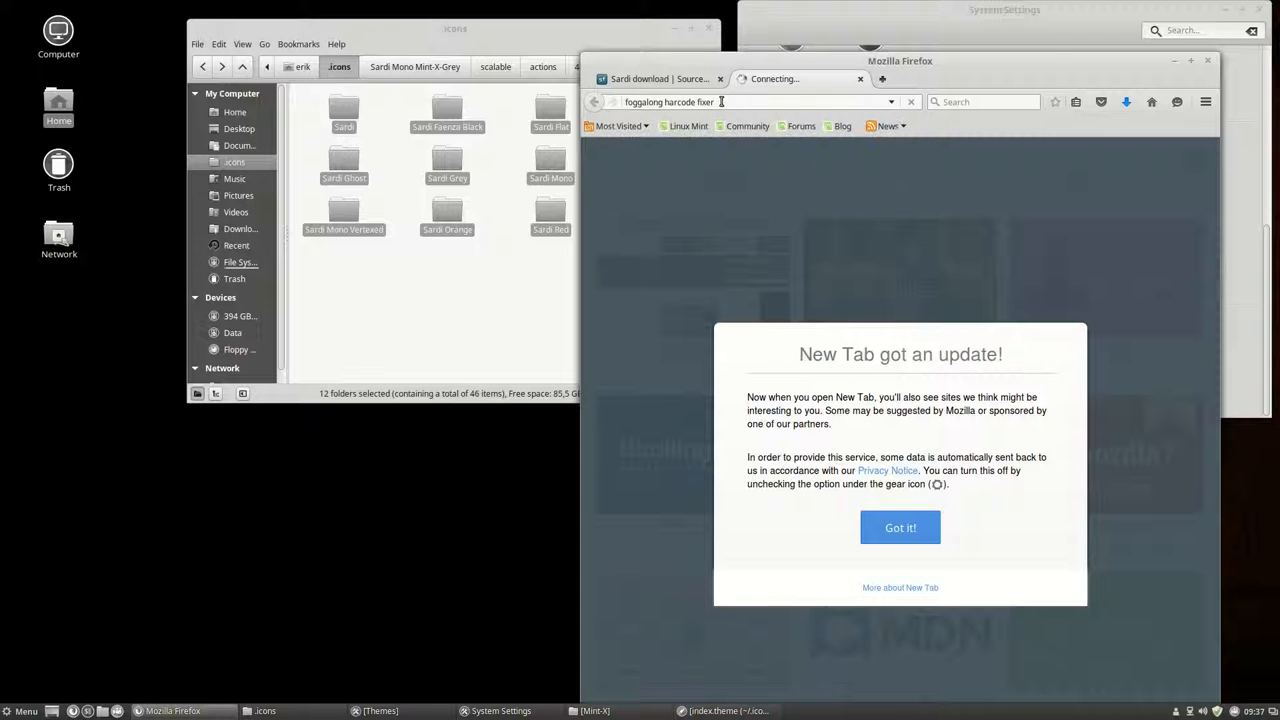
pyautogui.click(899, 527)
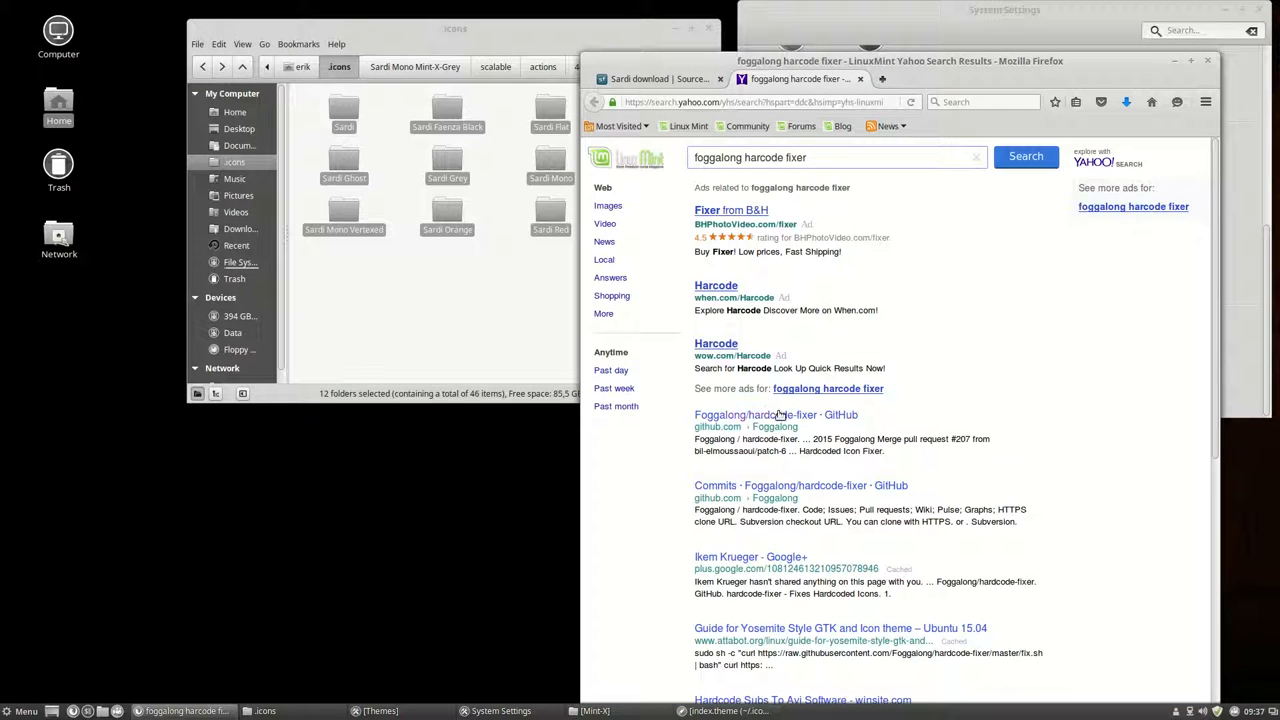
pyautogui.click(775, 414)
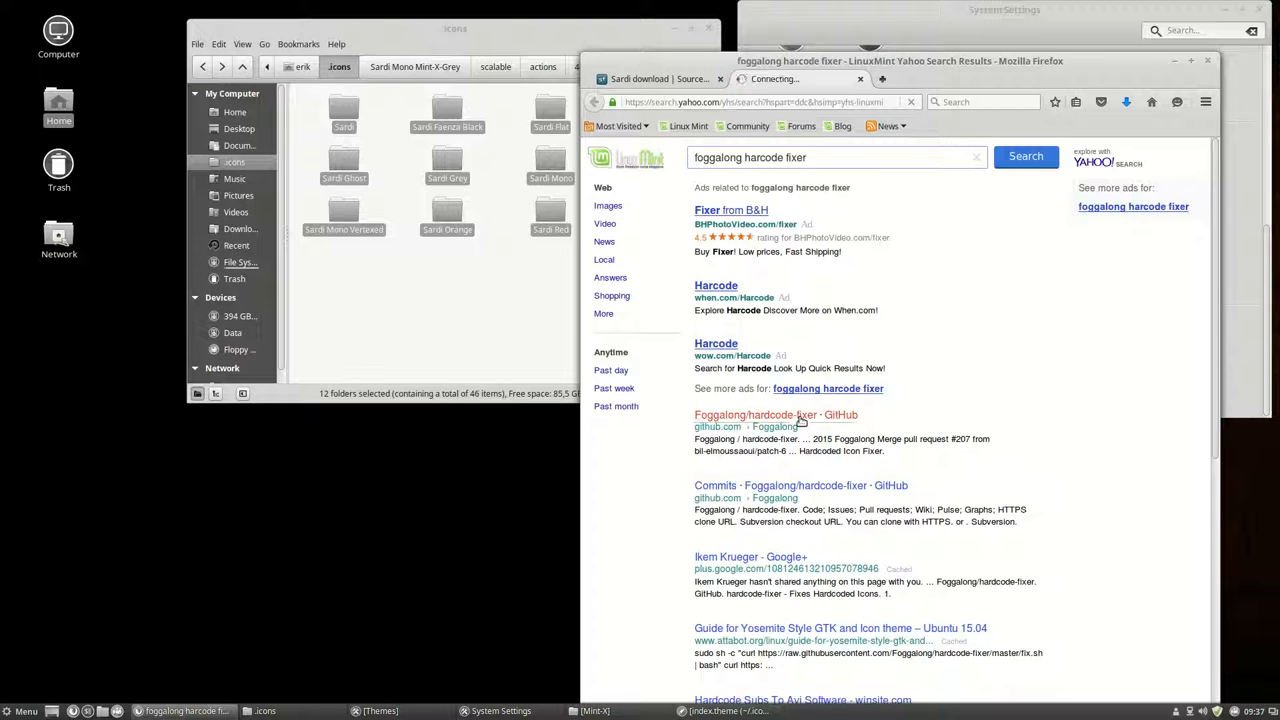
pyautogui.click(775, 414)
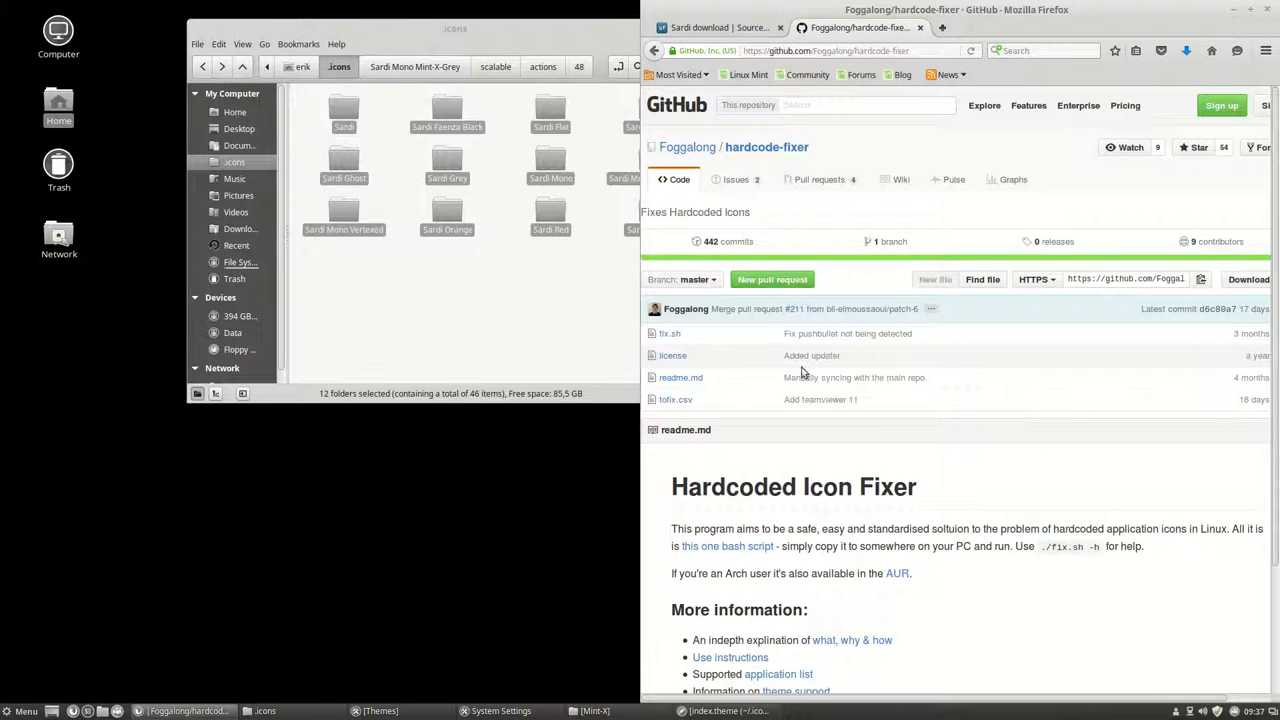
# Download the repository as hardcode-fixer-master.zip, saving the file to Downloads.
pyautogui.scroll(-3)
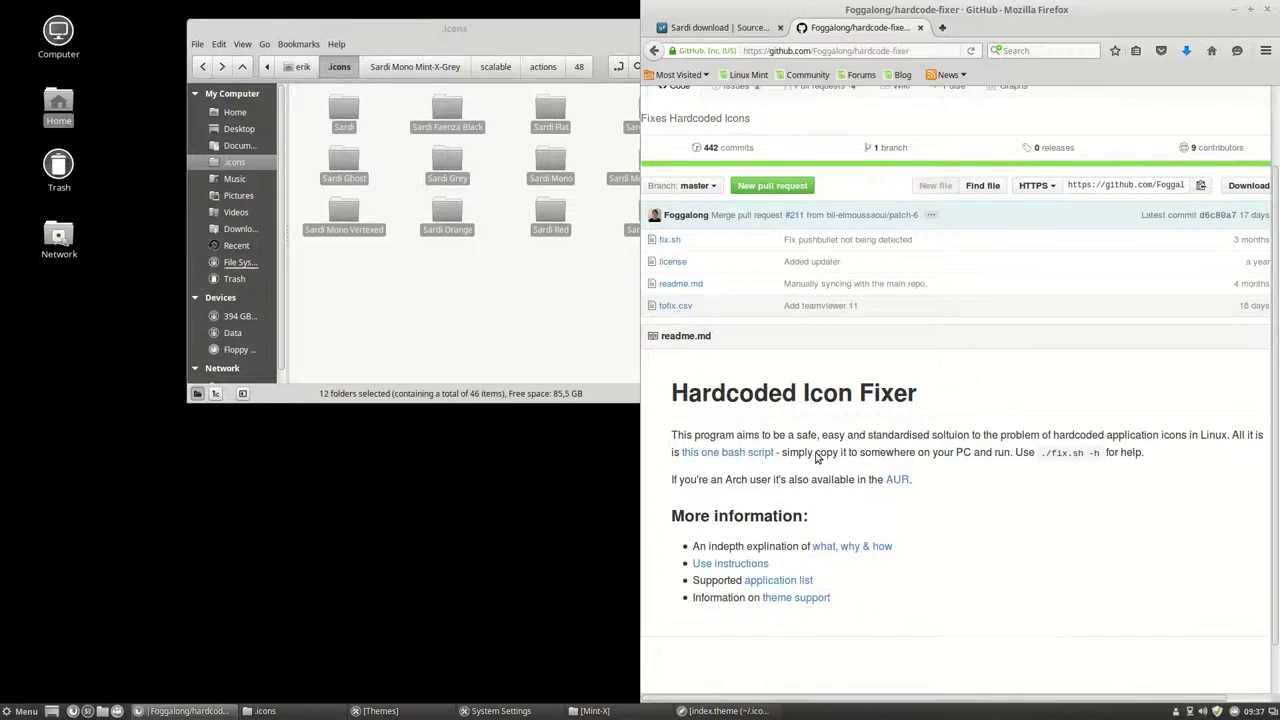
pyautogui.scroll(-3)
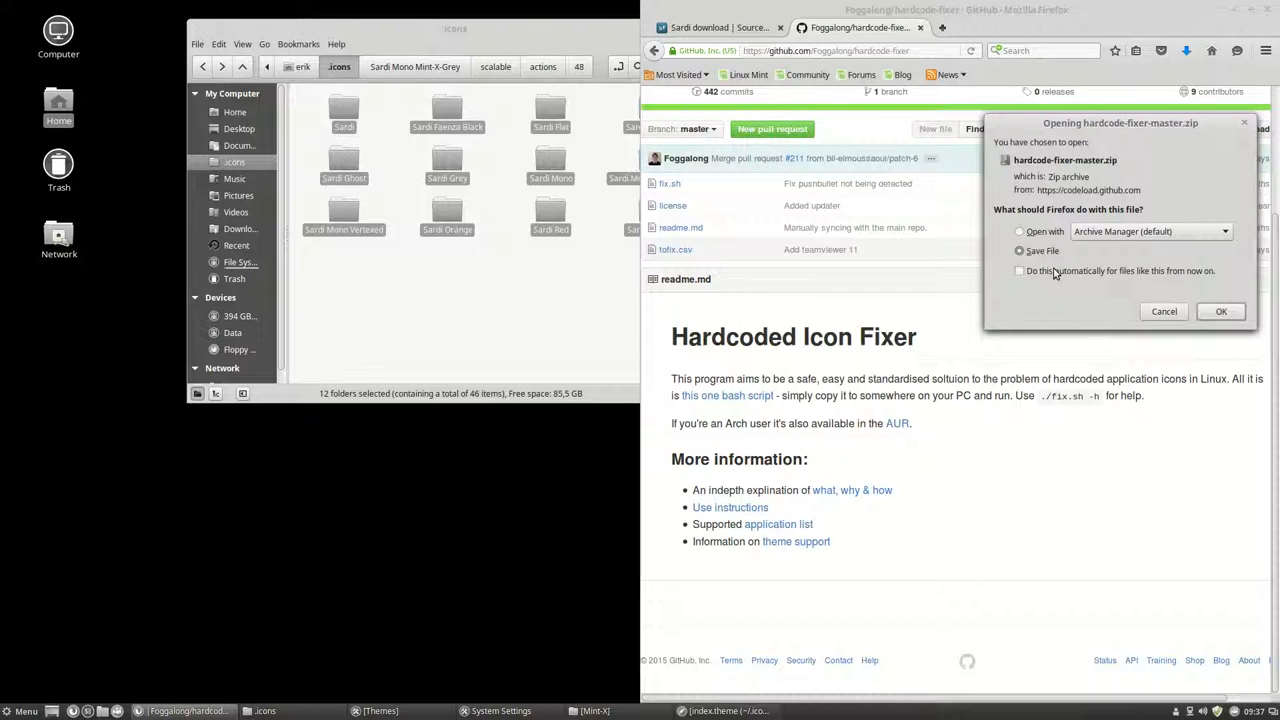
pyautogui.click(1163, 311)
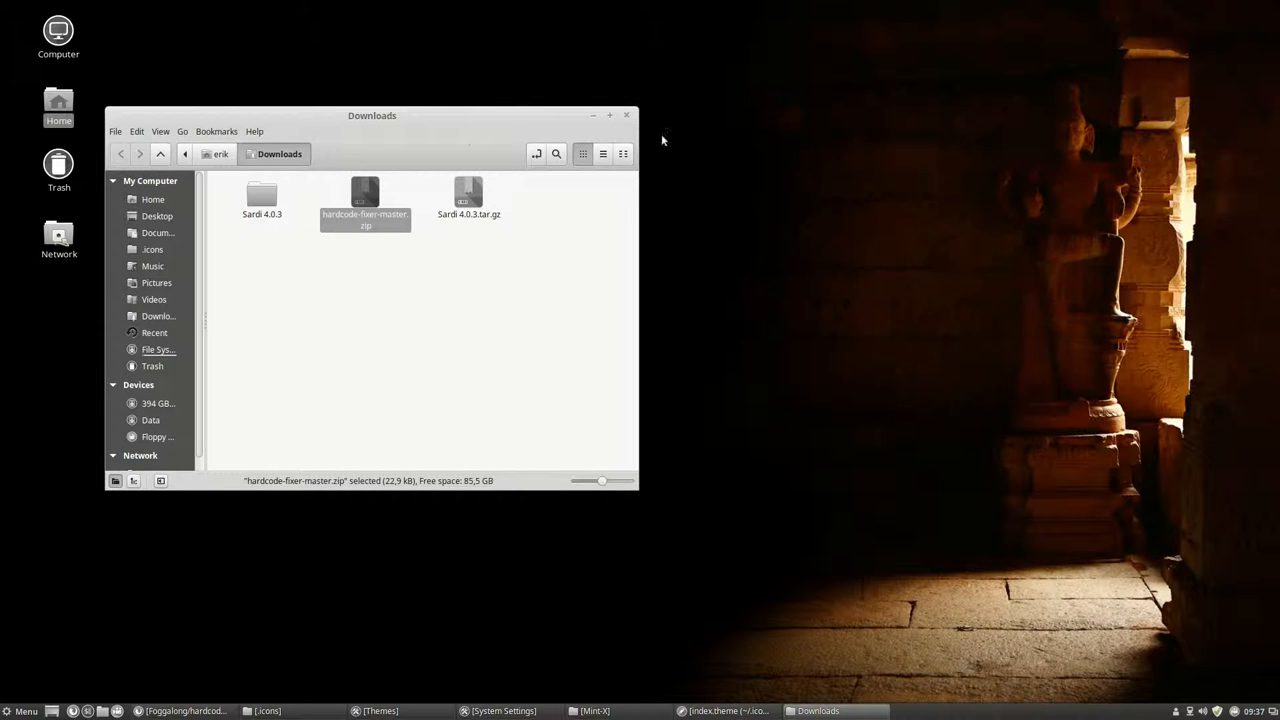
# Extract hardcode-fixer-master.zip into the Downloads folder.
pyautogui.moveTo(372, 115); pyautogui.dragTo(600, 85)
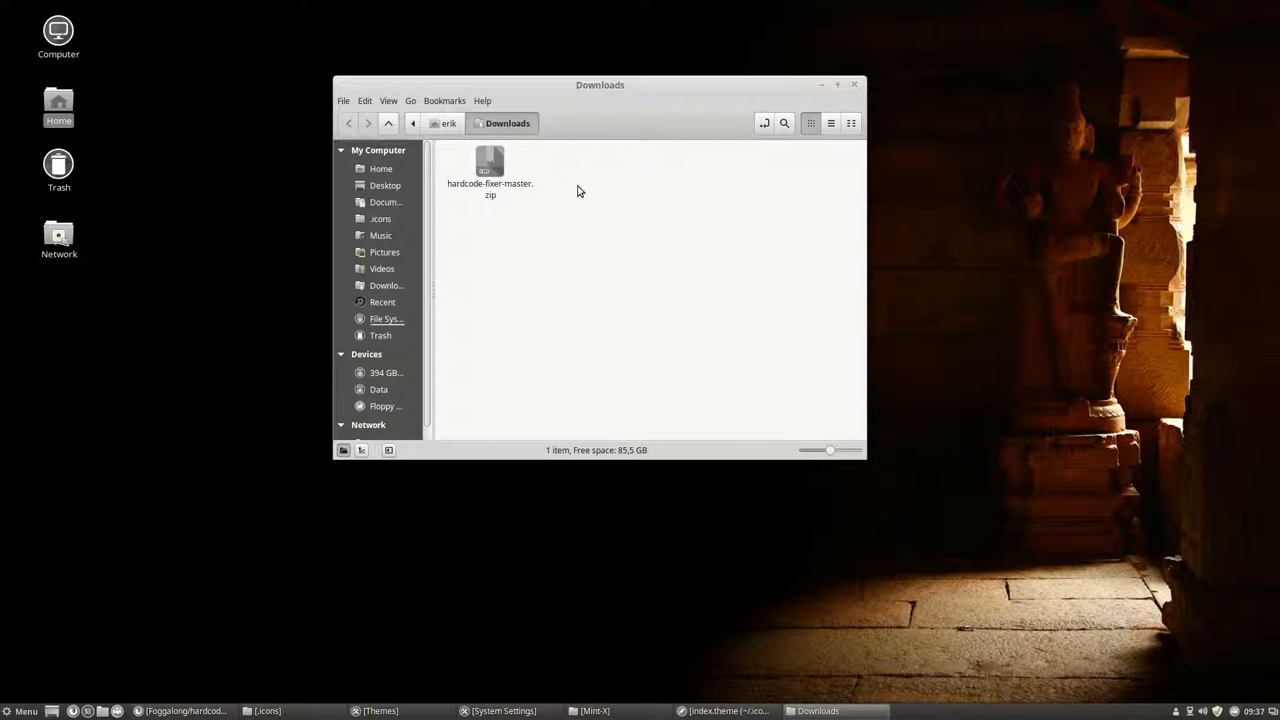
pyautogui.rightClick(490, 170)
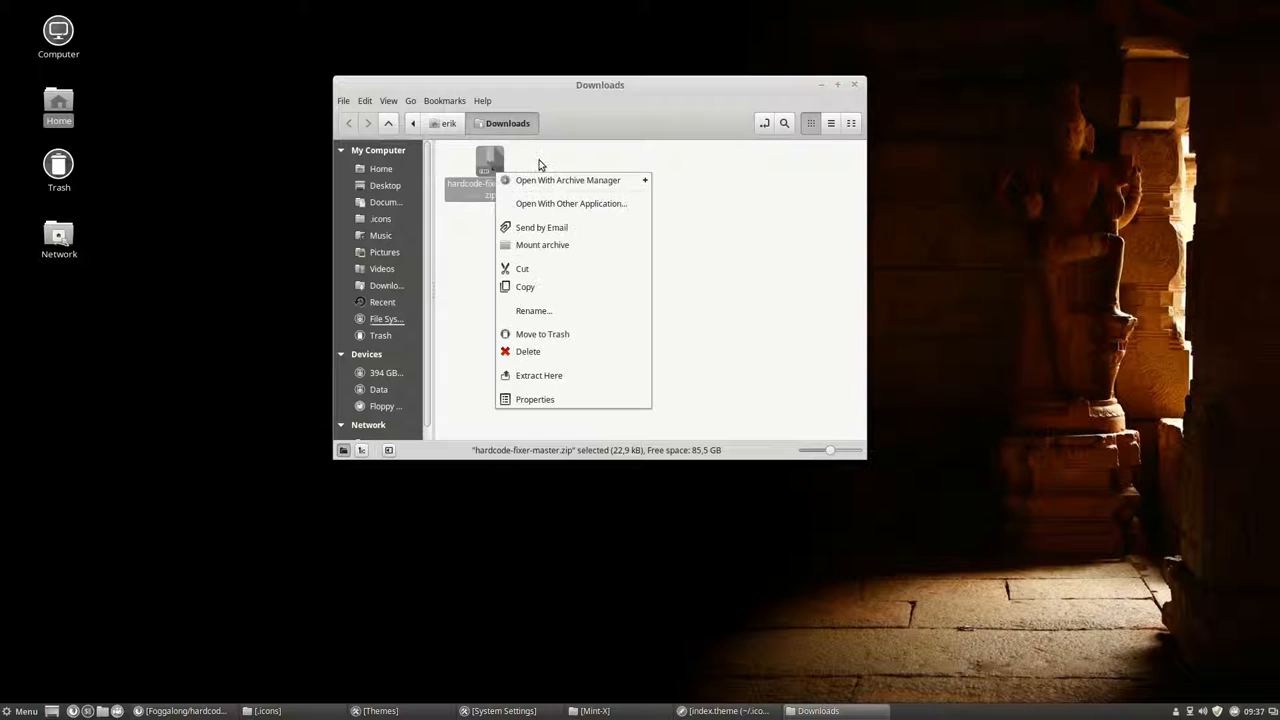
pyautogui.click(607, 378)
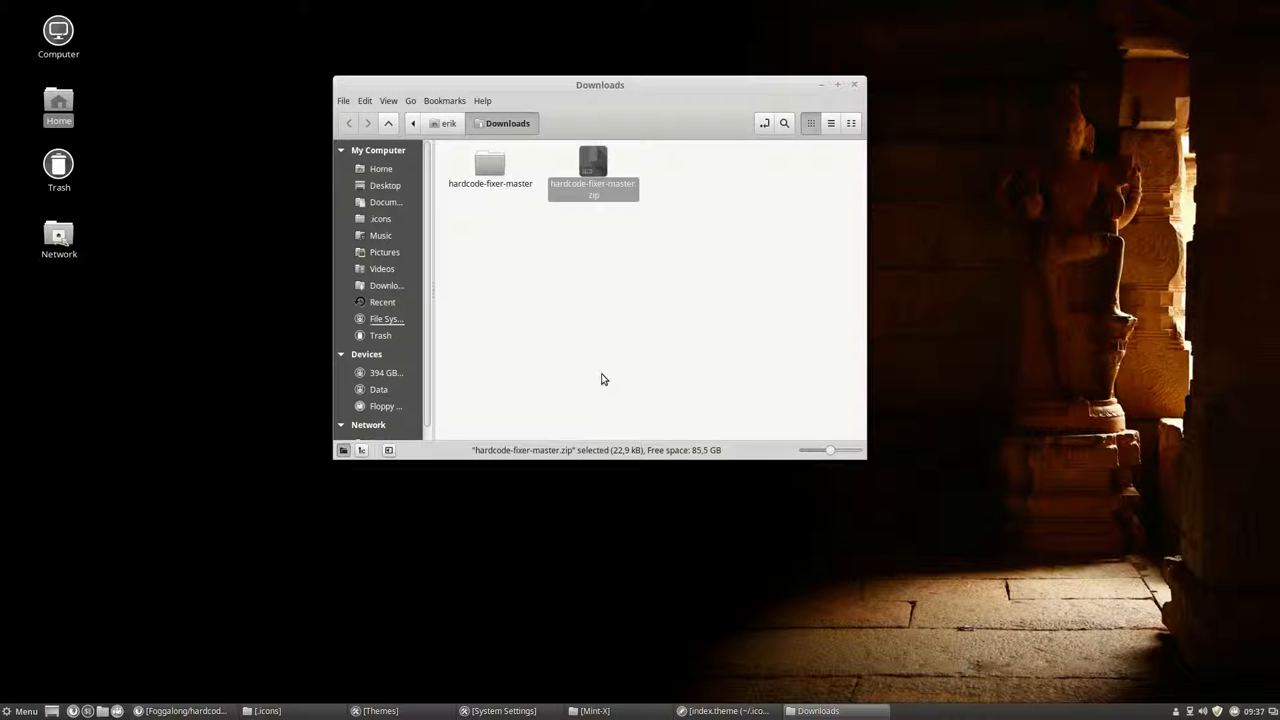
# Enter the extracted hardcode-fixer-master folder holding fix.sh, license, readme.md and tofix.csv.
pyautogui.click(490, 165)
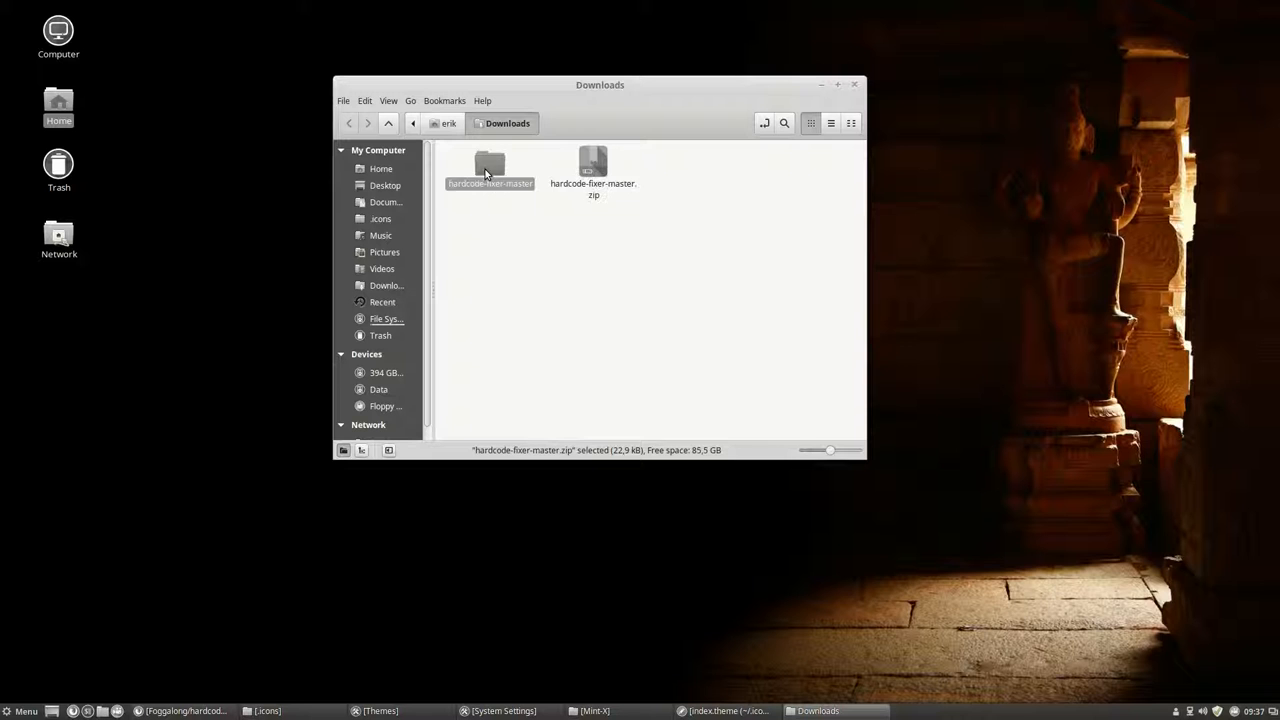
pyautogui.doubleClick(490, 165)
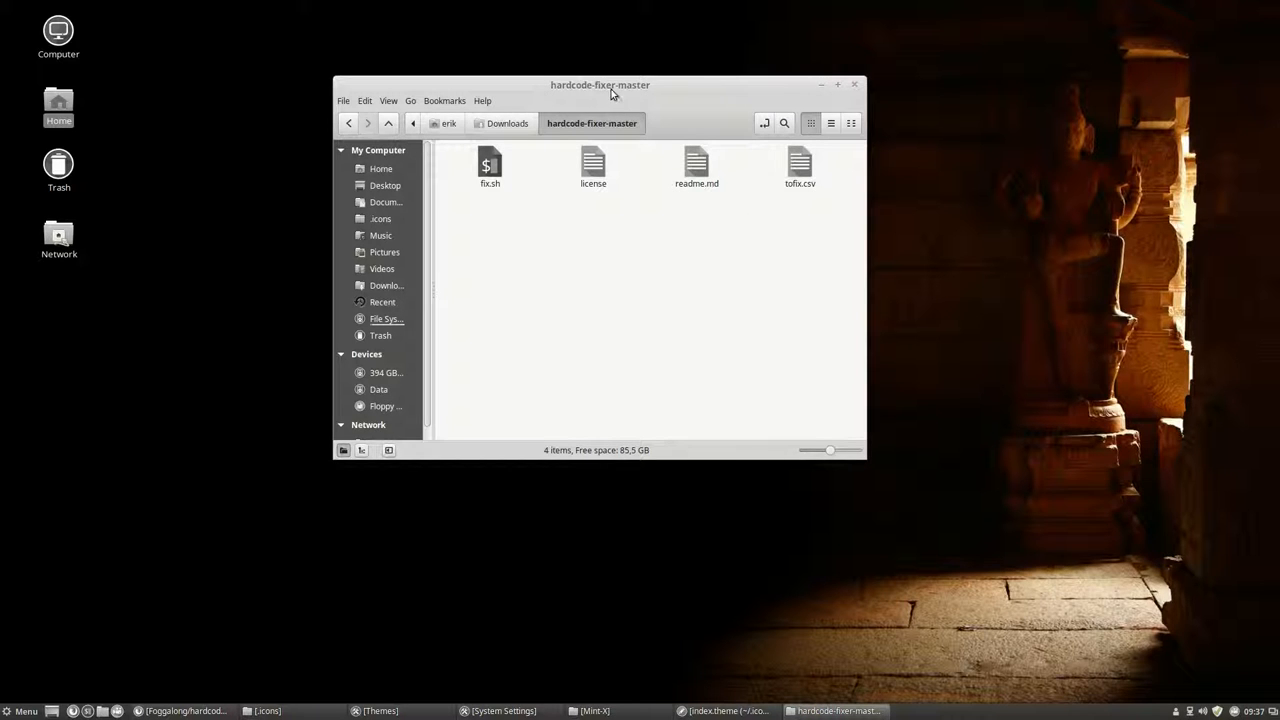
pyautogui.moveTo(600, 85); pyautogui.dragTo(628, 75)
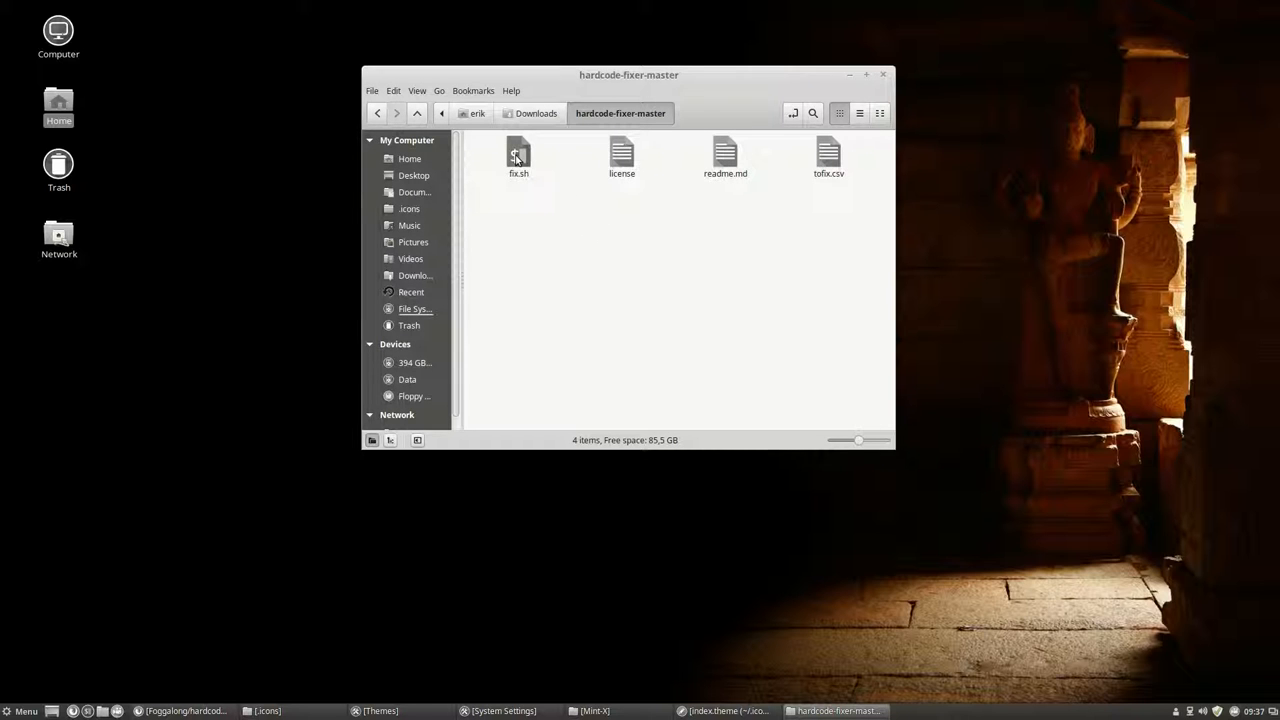
pyautogui.doubleClick(518, 157)
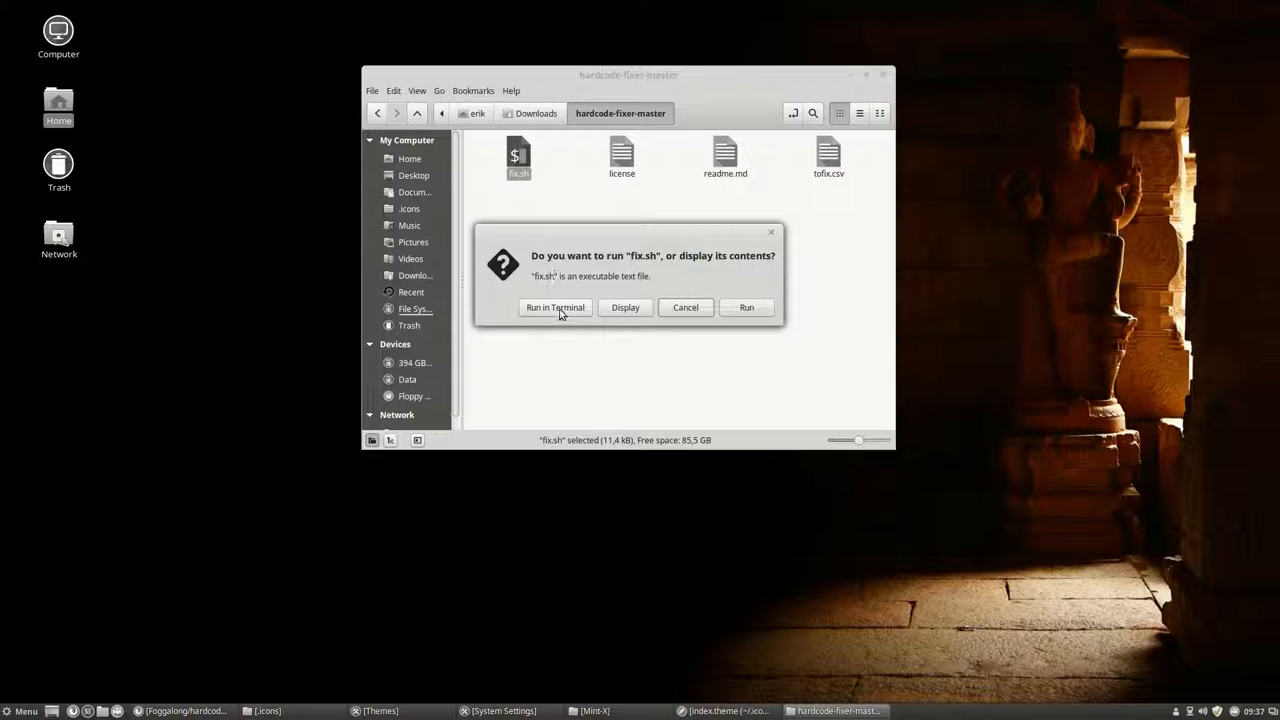
pyautogui.click(555, 307)
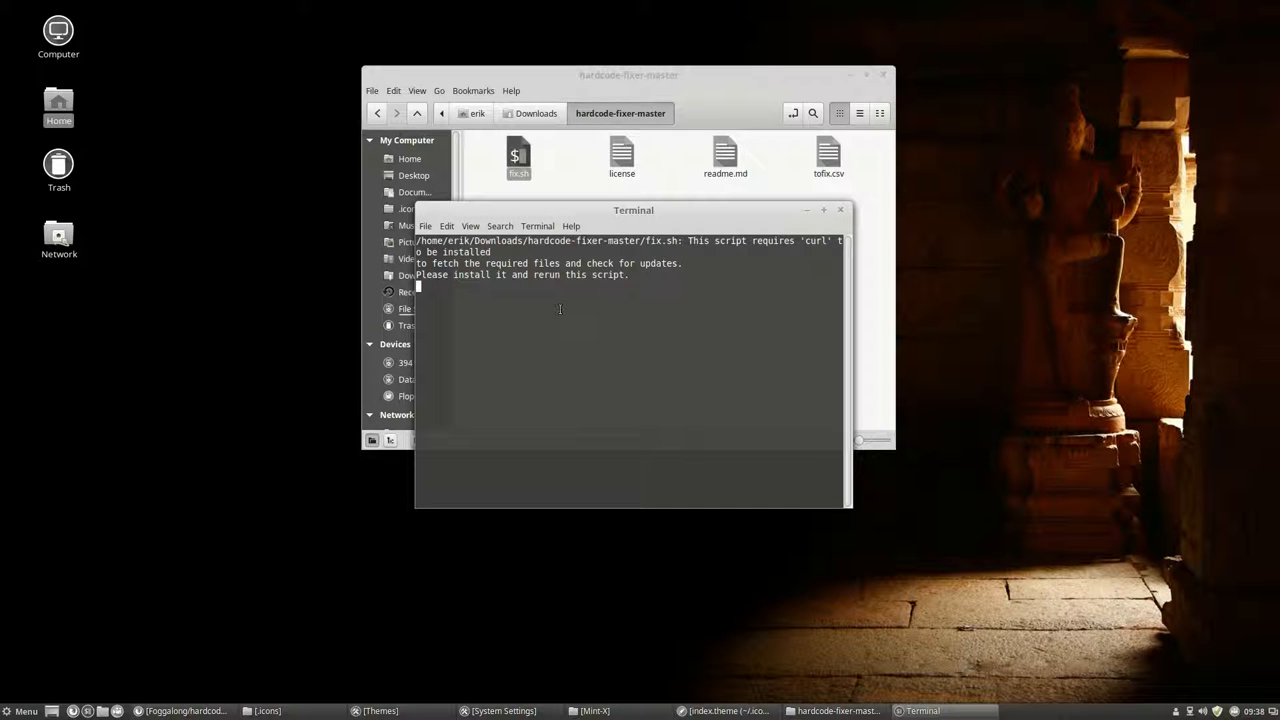
pyautogui.click(840, 210)
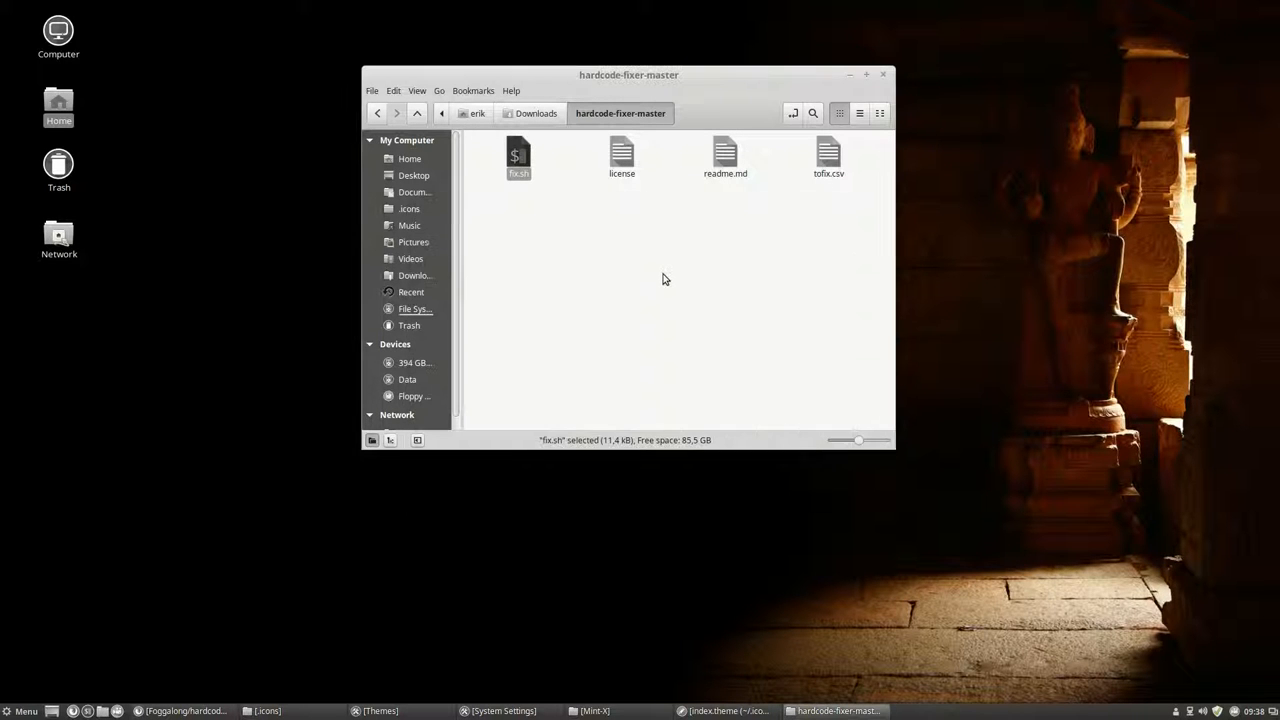
pyautogui.moveTo(570, 238)
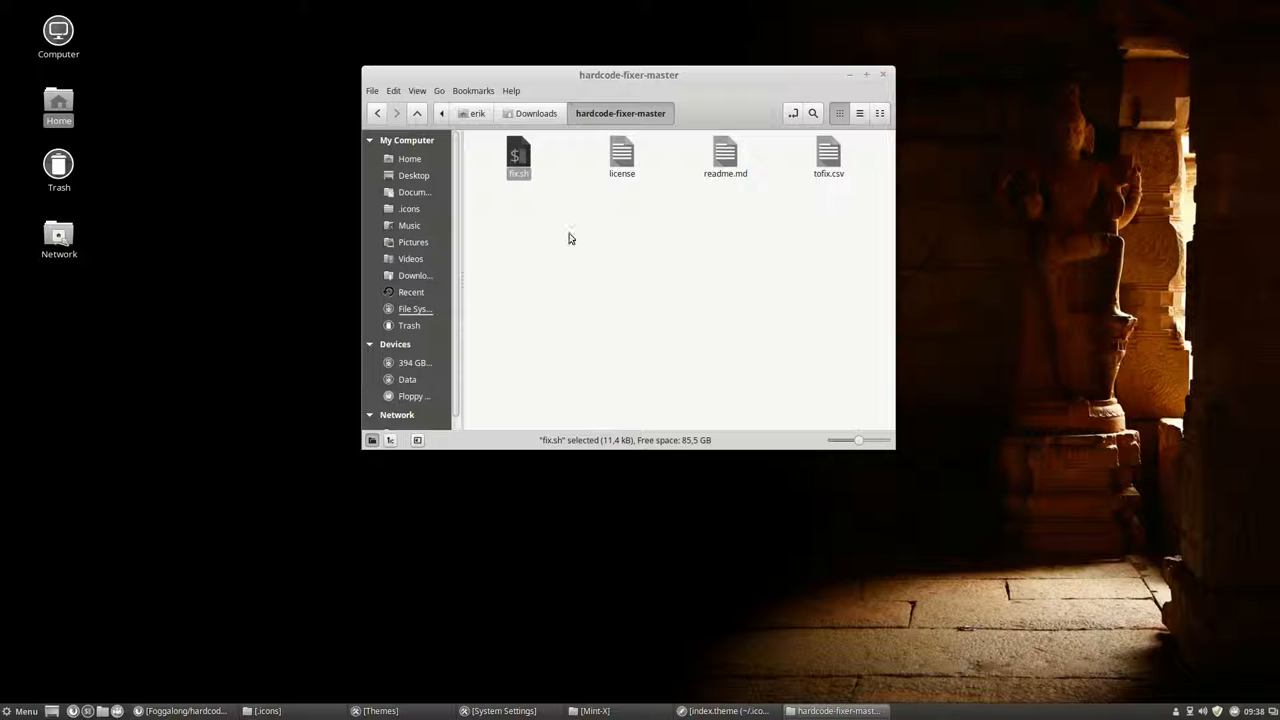
pyautogui.moveTo(572, 225)
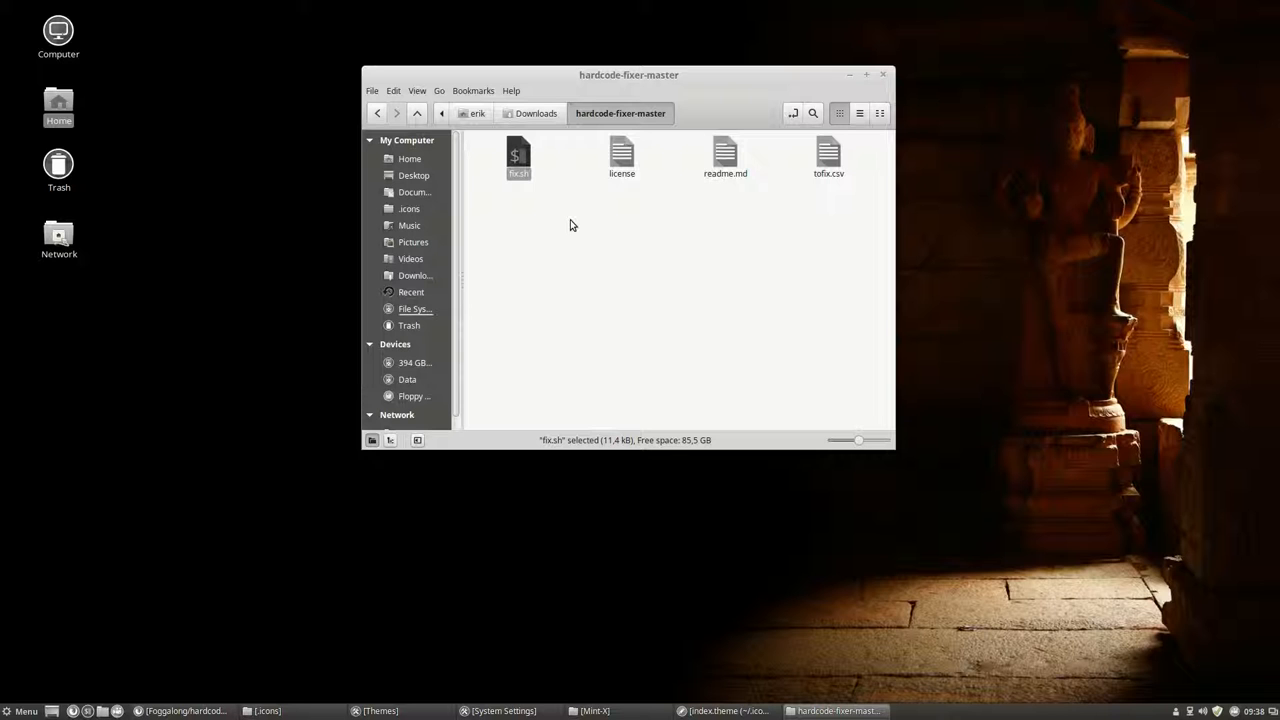
# Run ./fix.sh from a terminal in the hardcode-fixer-master folder, revealing the missing curl dependency.
pyautogui.rightClick(572, 225)
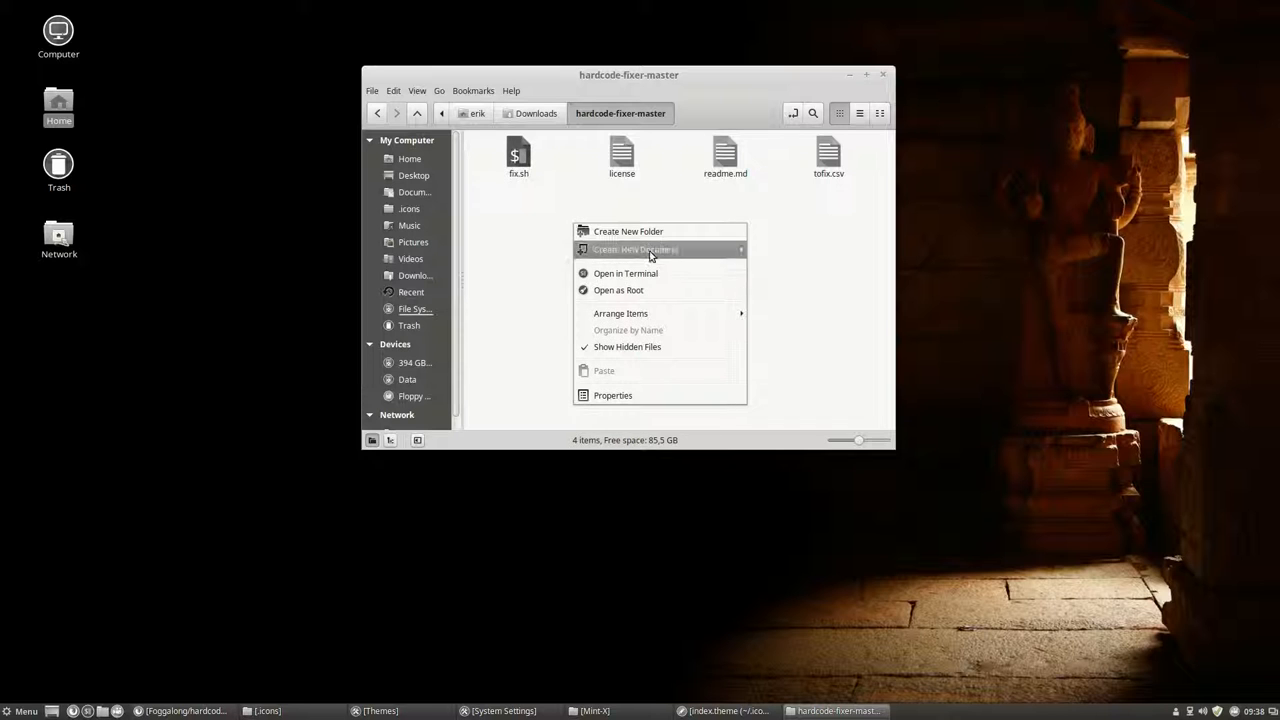
pyautogui.click(625, 273)
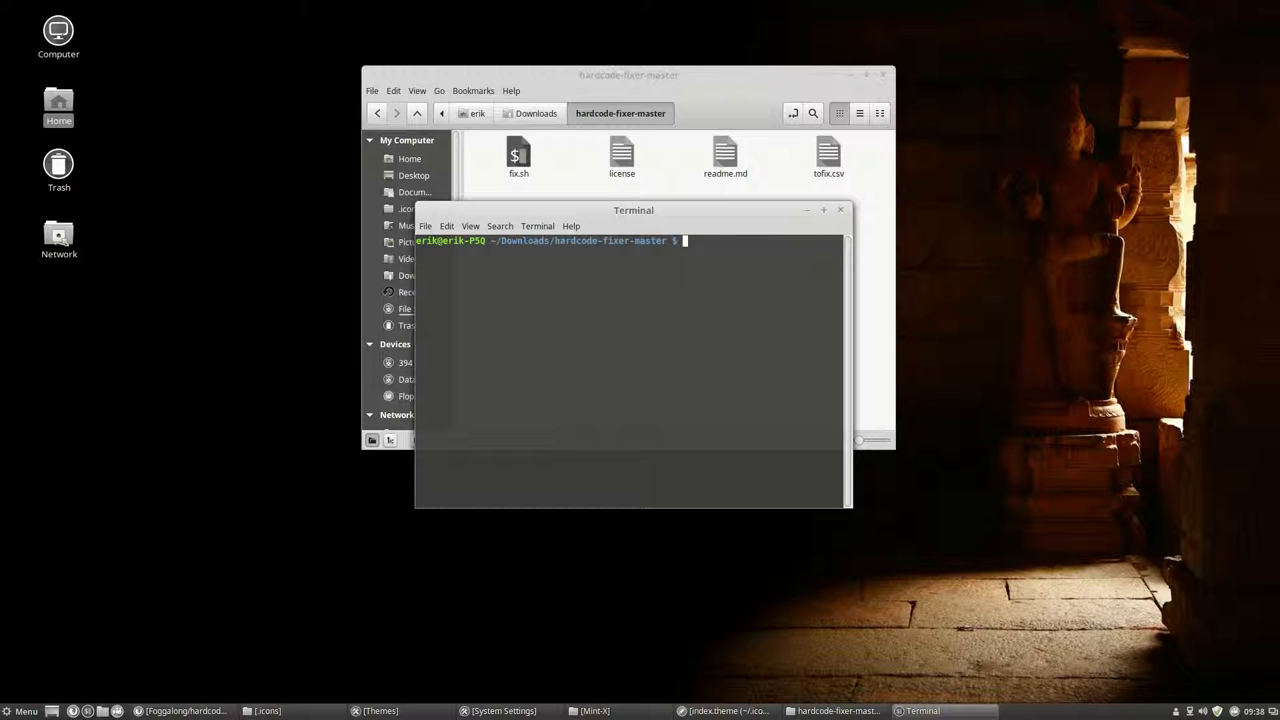
pyautogui.write('./f')
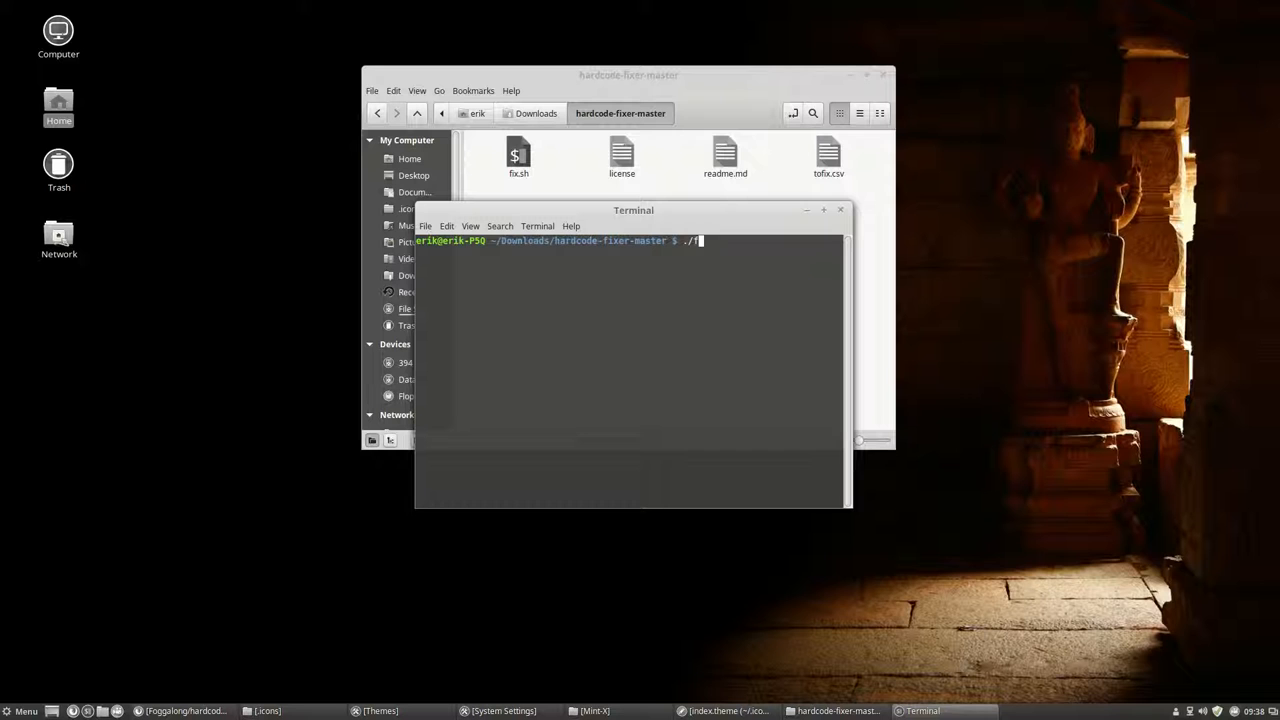
pyautogui.write('ix.sh')
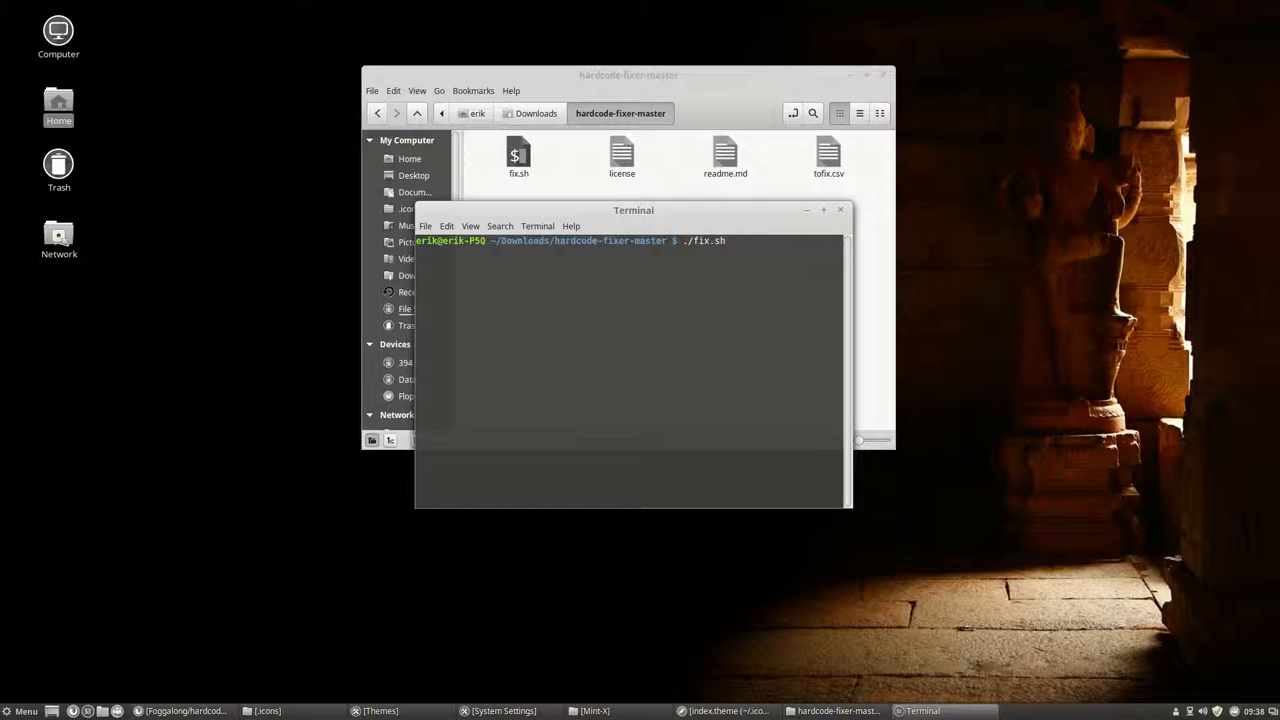
pyautogui.press('Return')
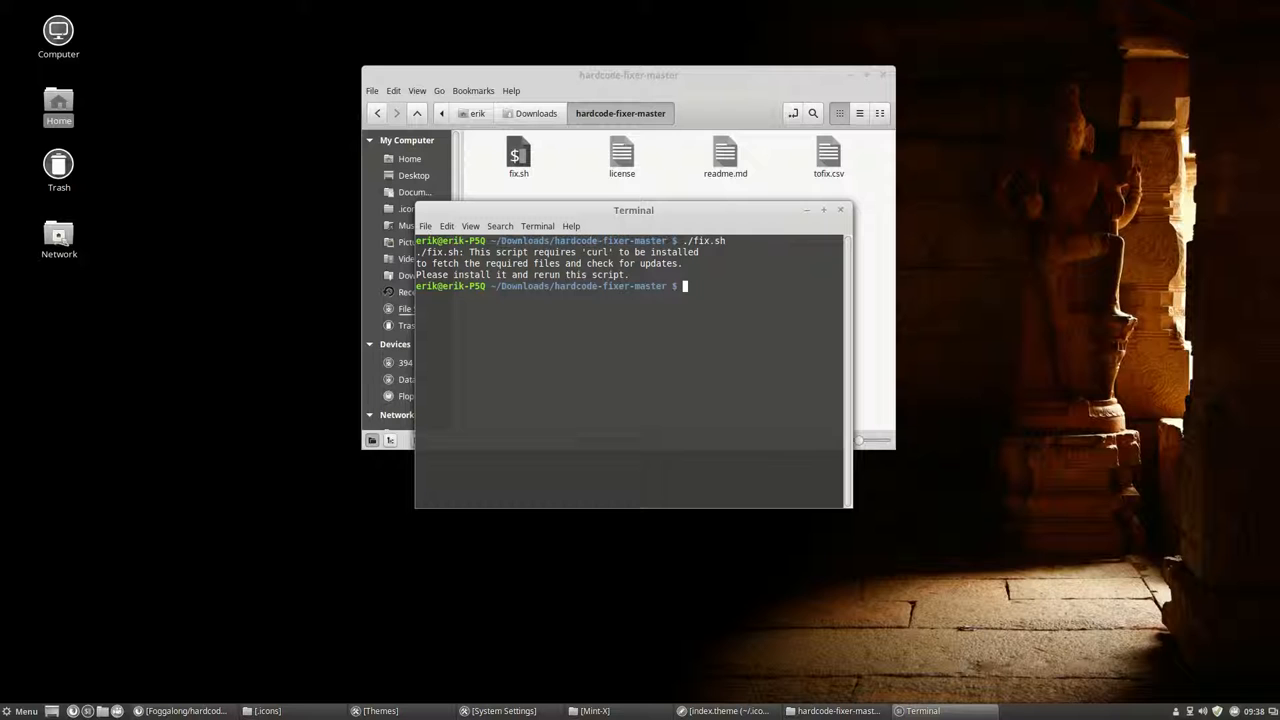
# Install curl with sudo apt-get install curl, giving the password and confirming with y.
pyautogui.write('sudo apt')
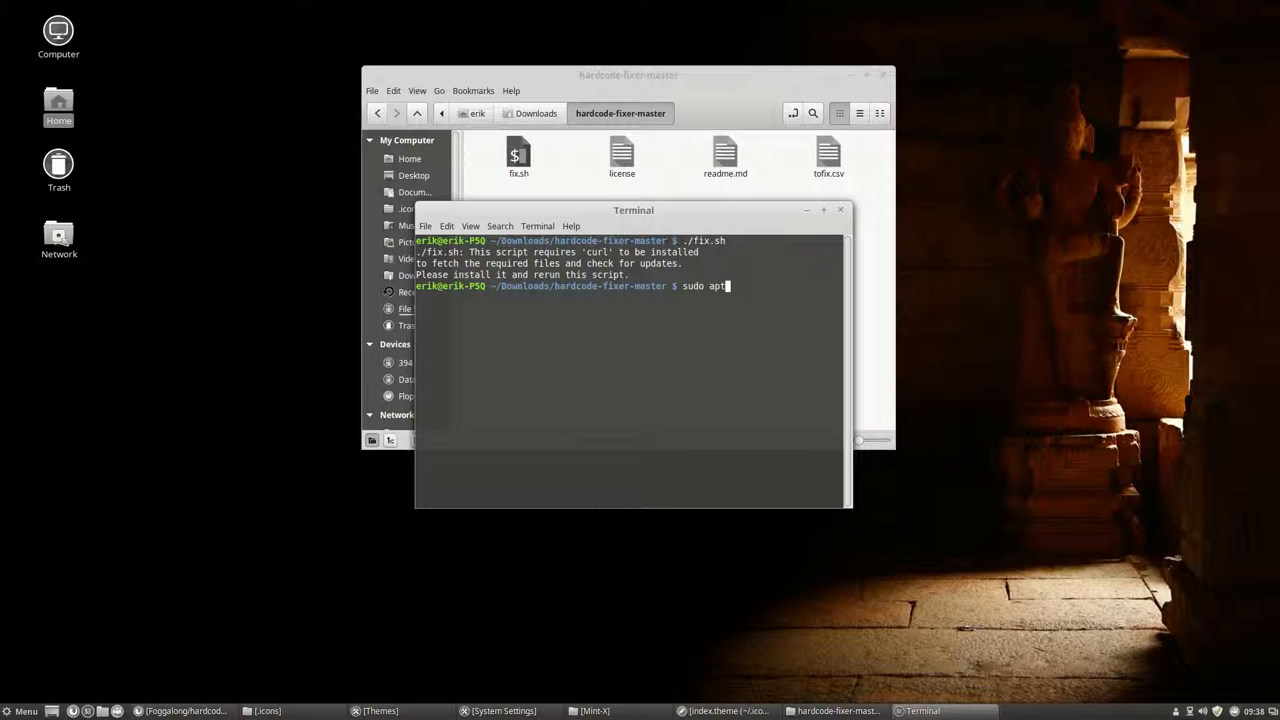
pyautogui.write('-get install curl')
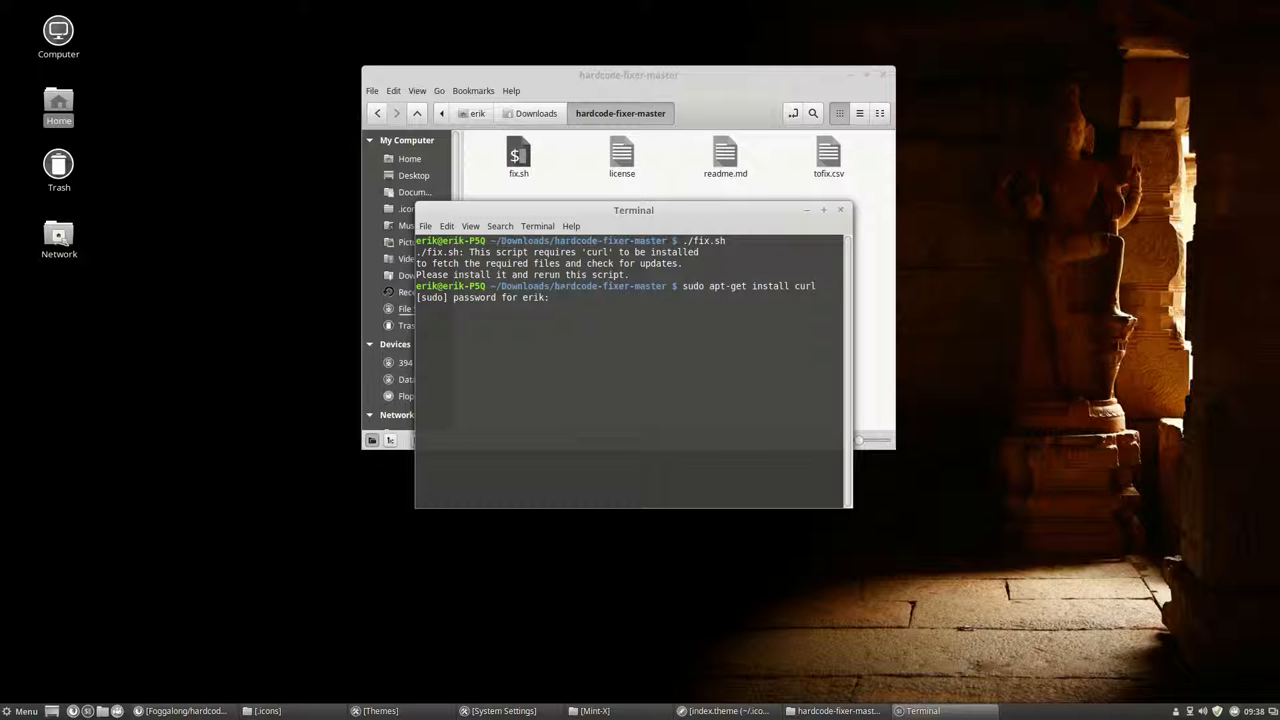
pyautogui.press('Return')
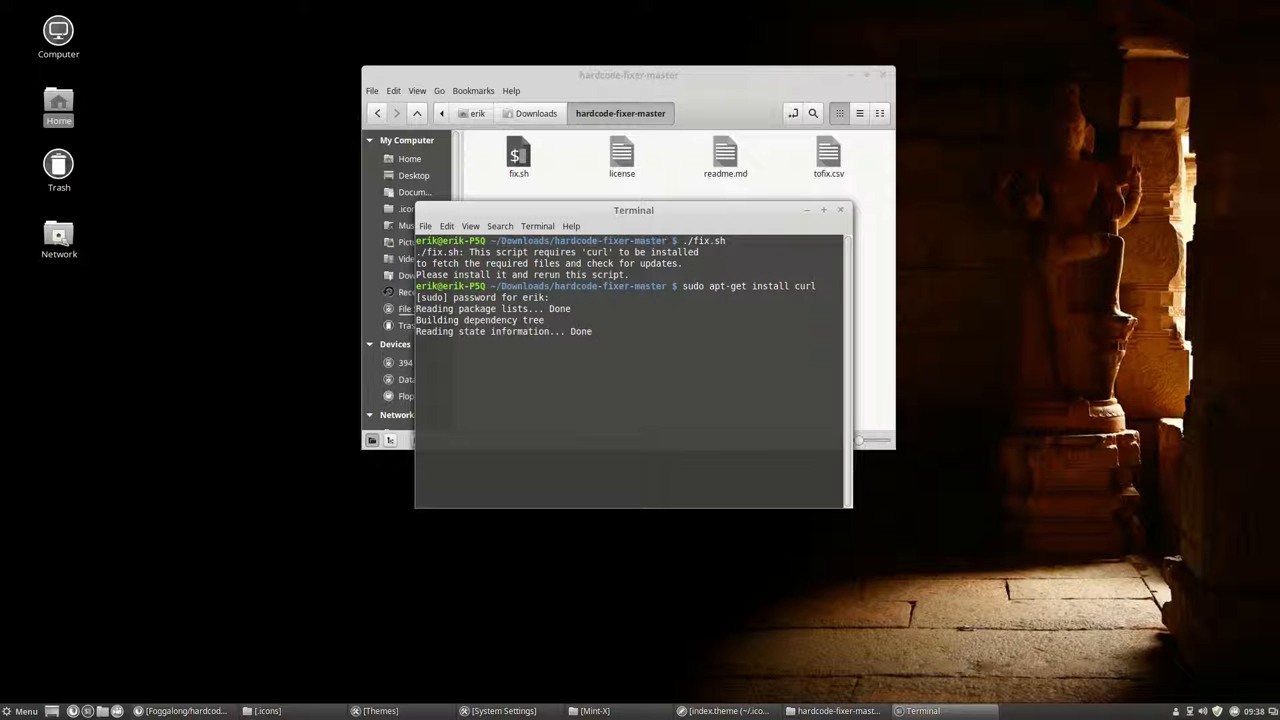
pyautogui.press('Return')
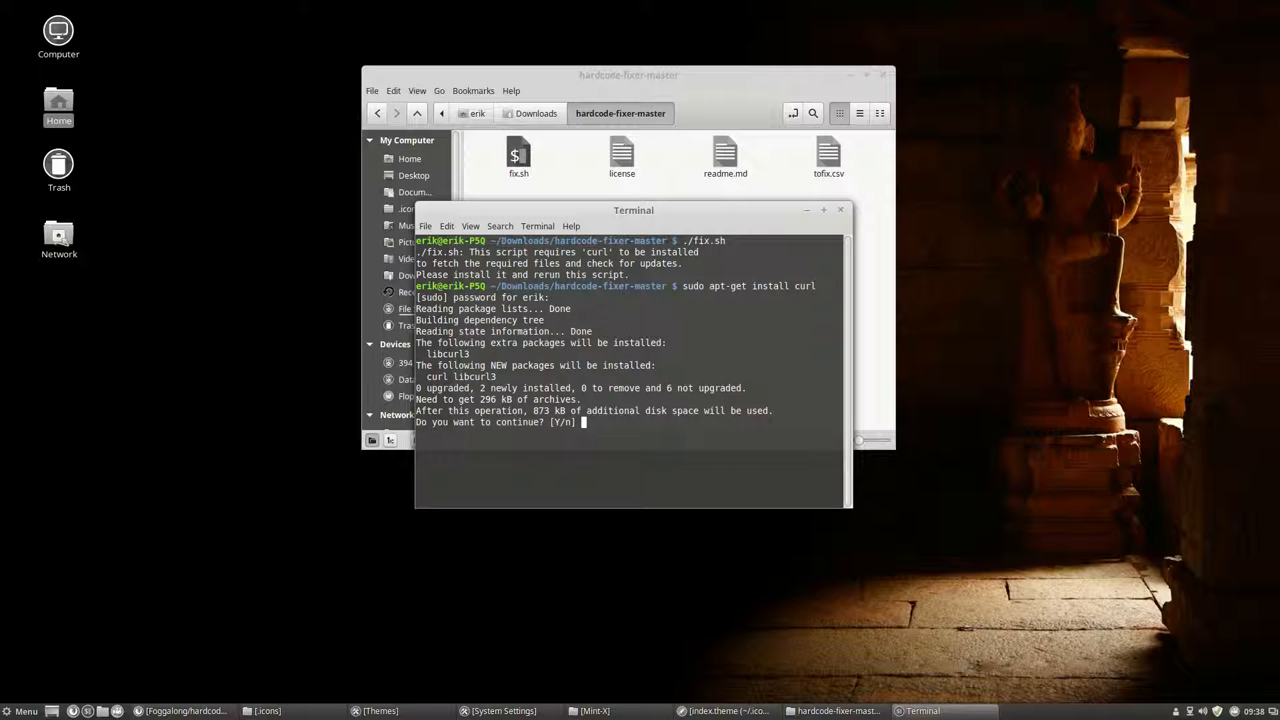
pyautogui.write('y')
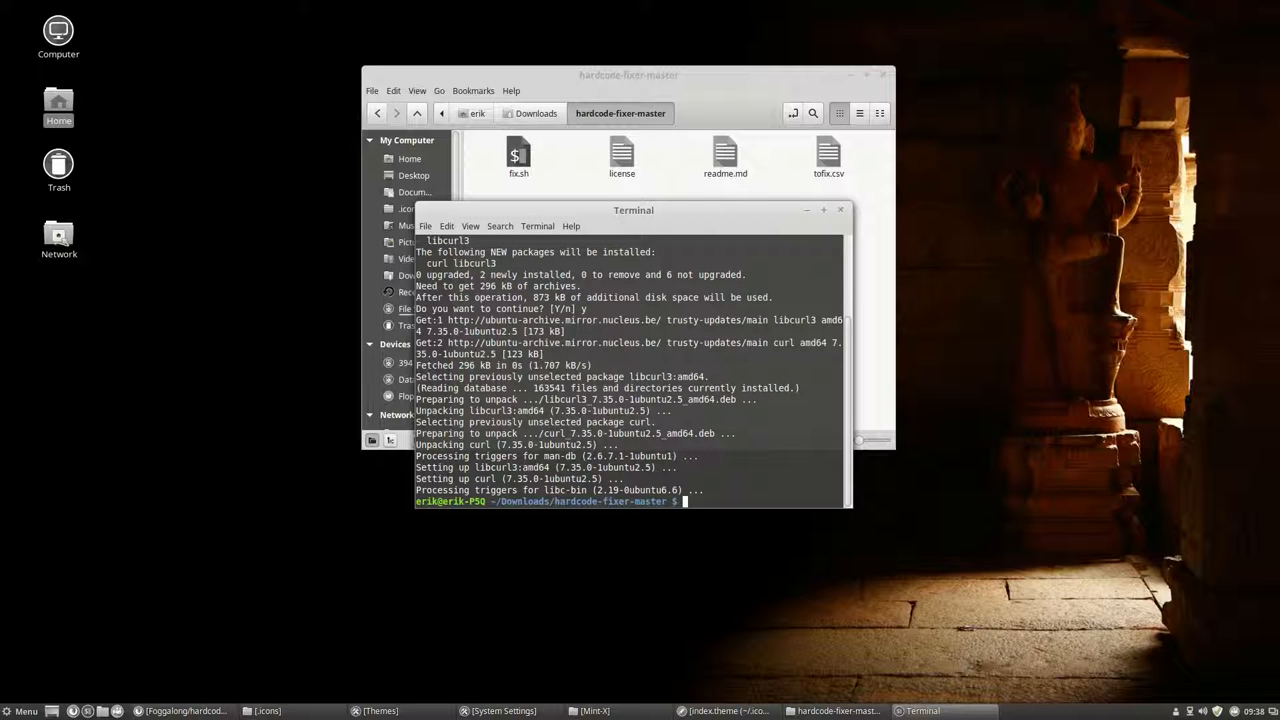
pyautogui.write('sudo apt-get install curl')
pyautogui.write('./fix.sh')
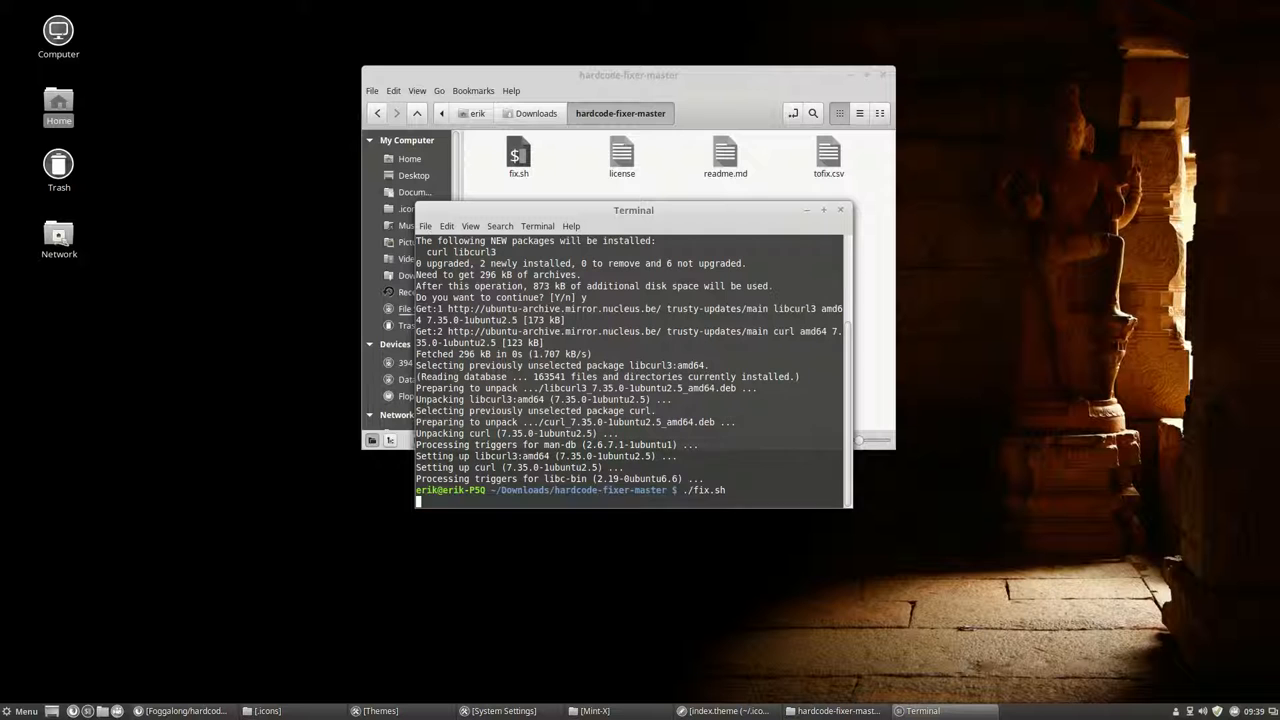
# Decline local mode and rerun the fixer as sudo ./fix.sh to fix global launchers like GDebi and Mint Backup.
pyautogui.press('Return')
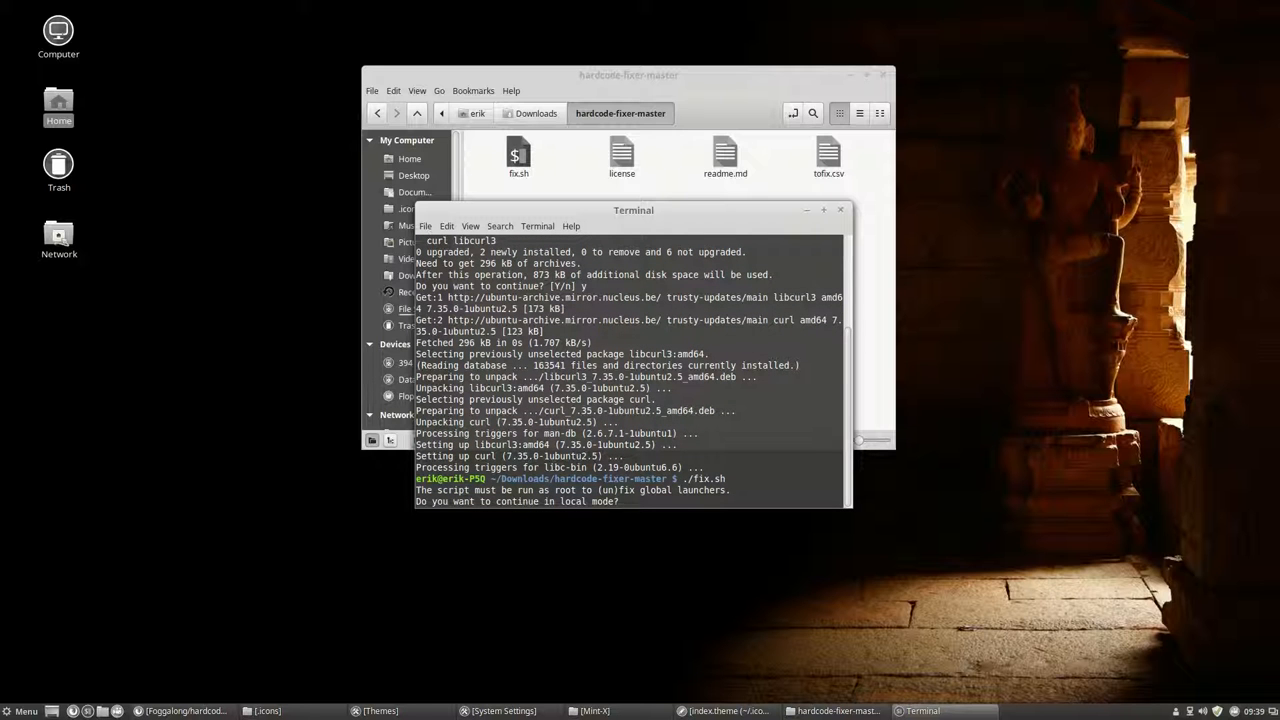
pyautogui.write('n')
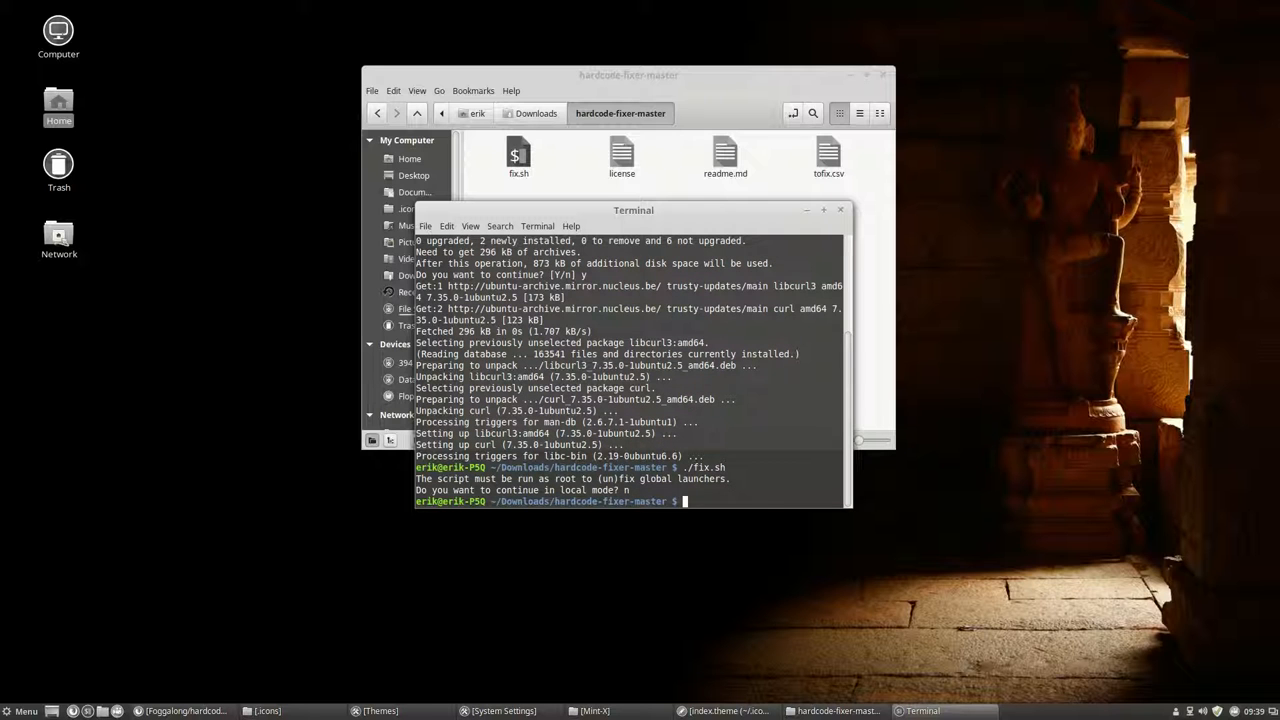
pyautogui.write('sudo')
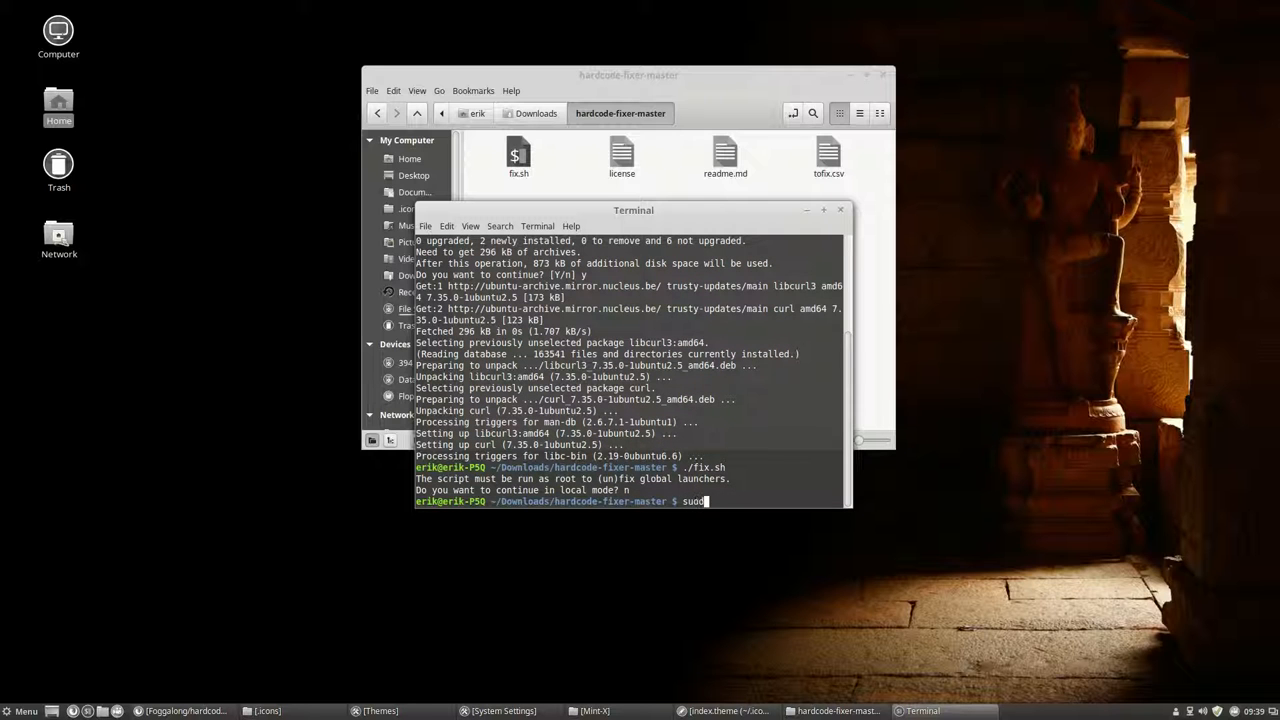
pyautogui.write('./fix.sh')
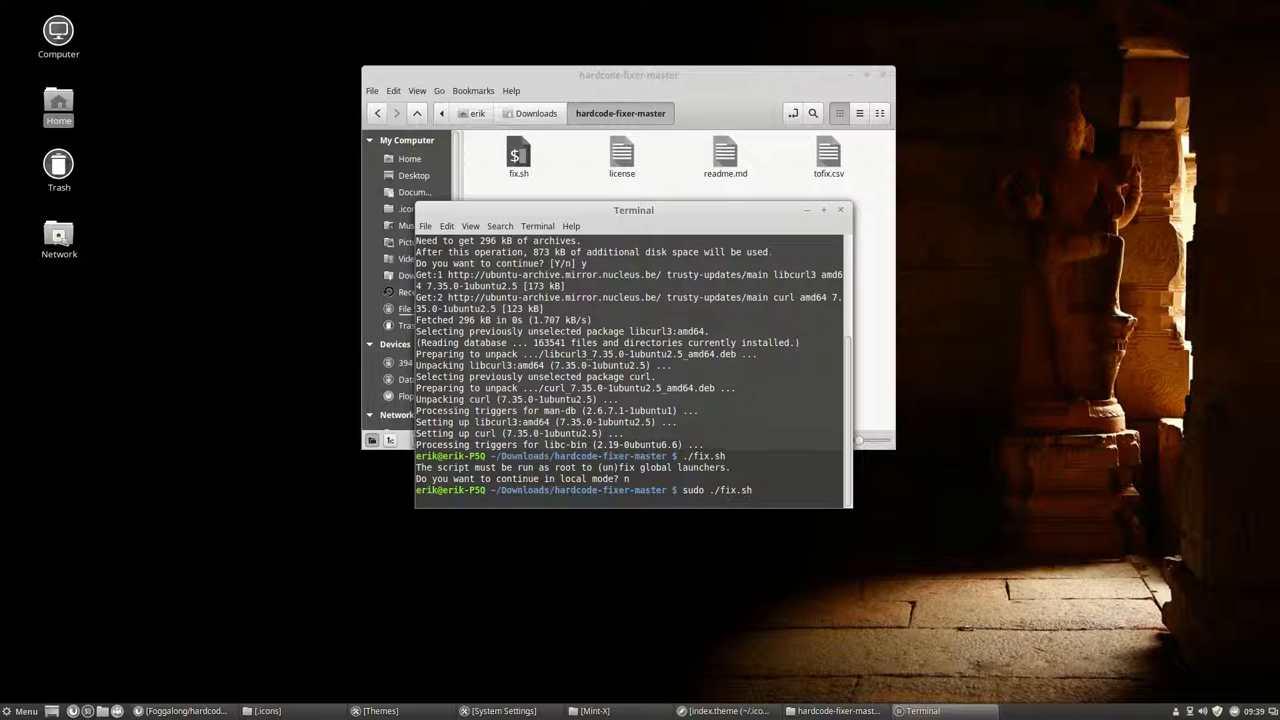
pyautogui.press('Return')
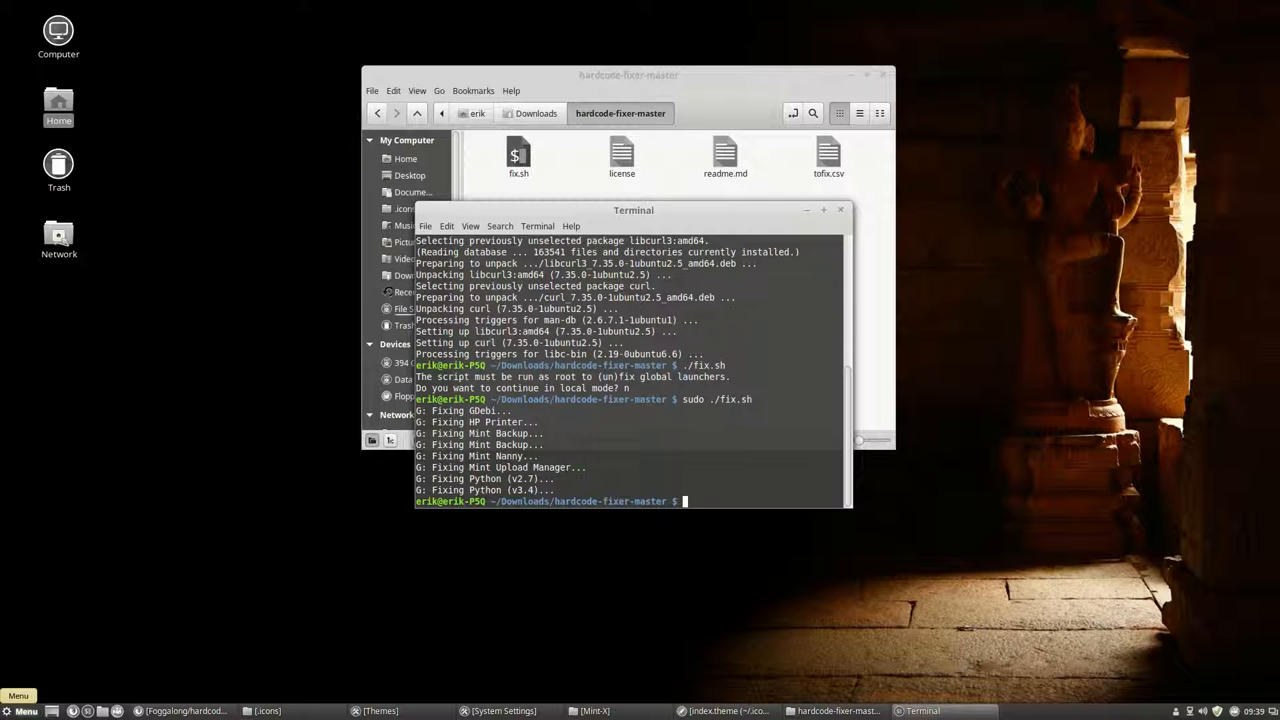
# Browse the Cinnamon Menu's All Applications list to check the fixed launcher icons.
pyautogui.click(17, 710)
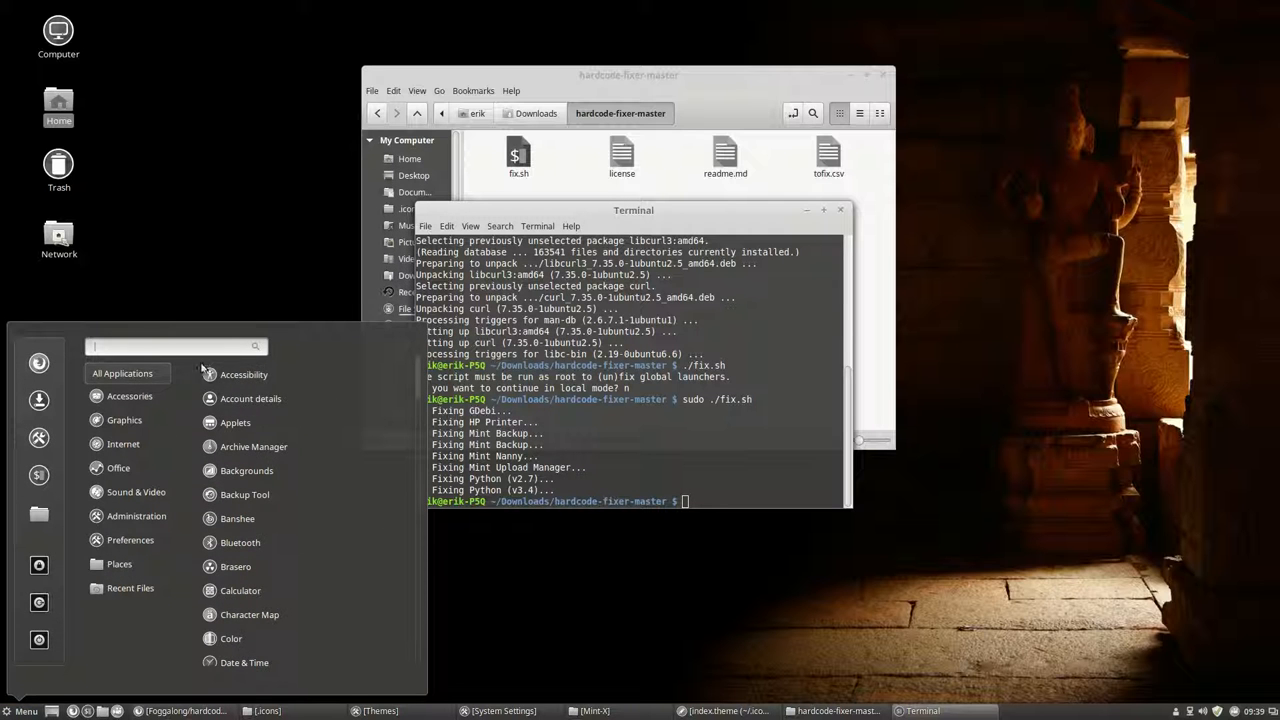
pyautogui.moveTo(245, 494)
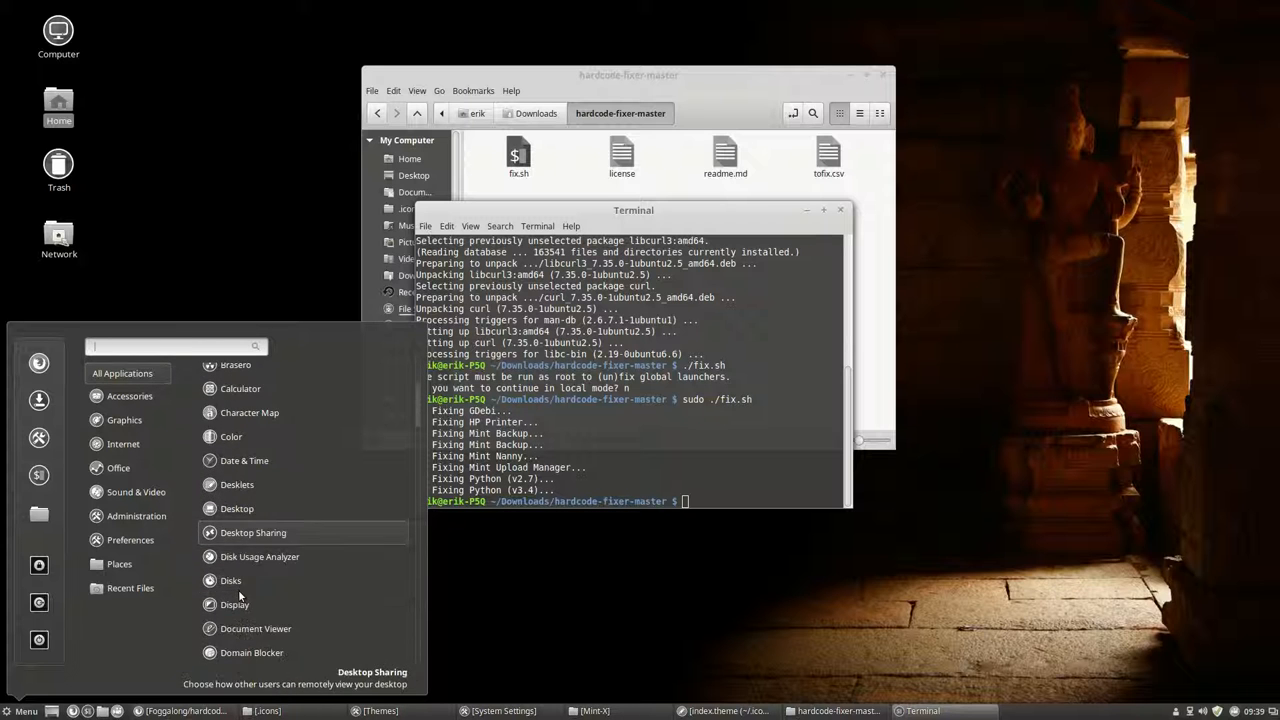
pyautogui.scroll(-3)
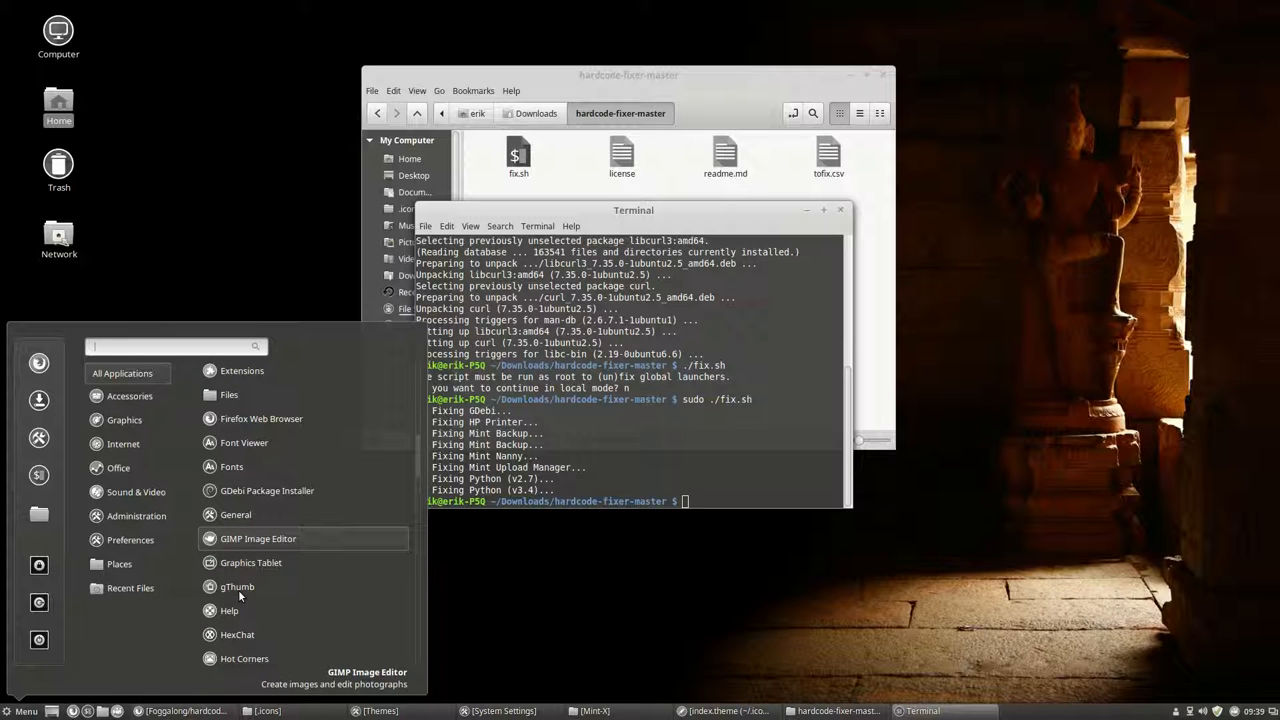
pyautogui.moveTo(266, 490)
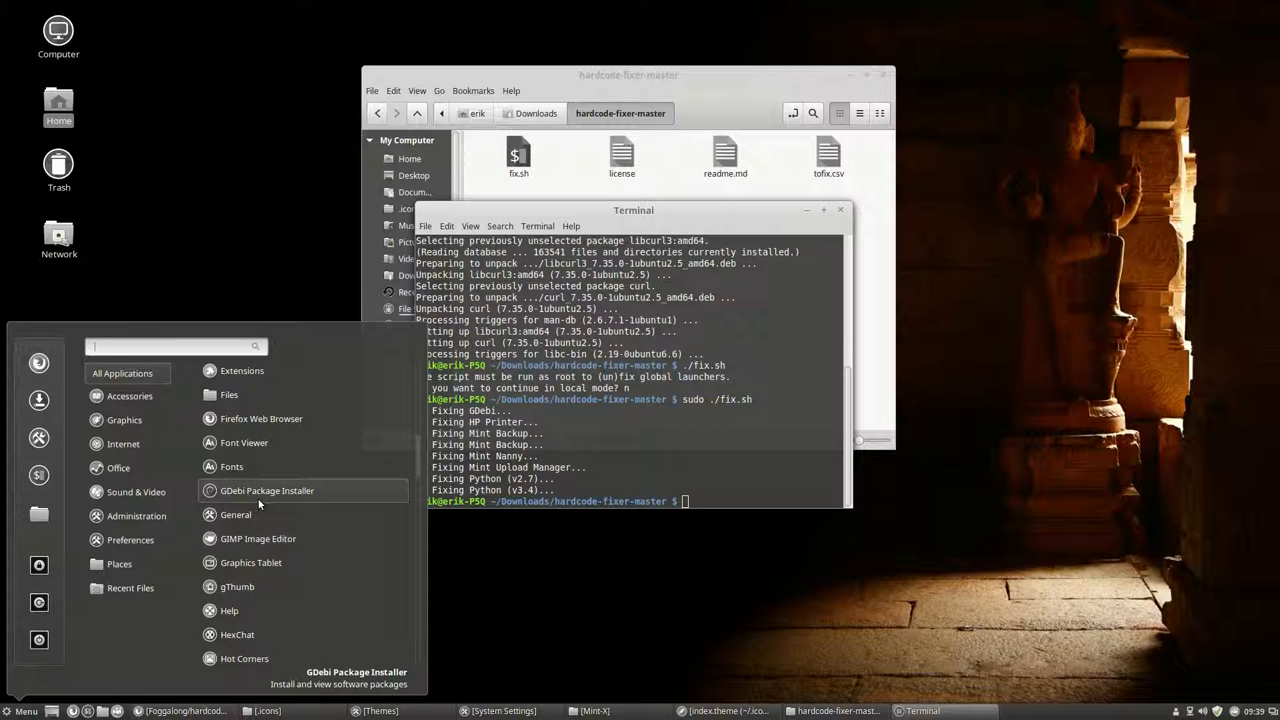
pyautogui.scroll(-3)
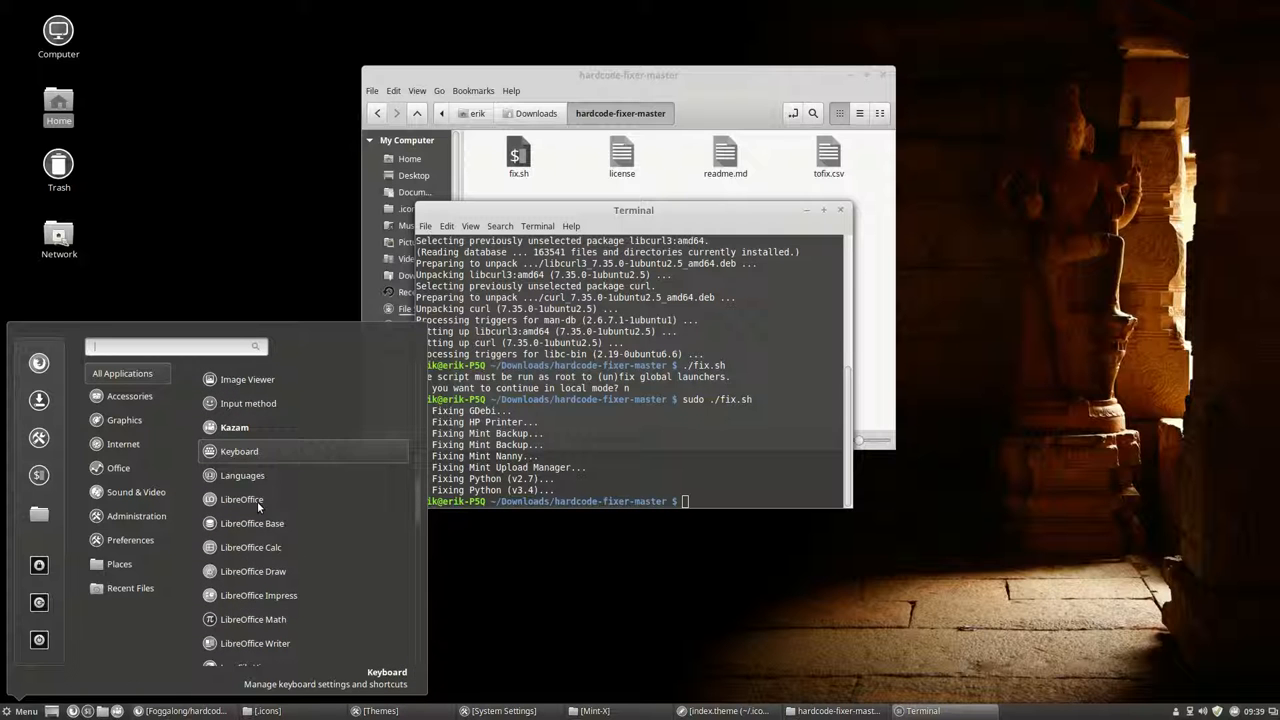
pyautogui.scroll(-3)
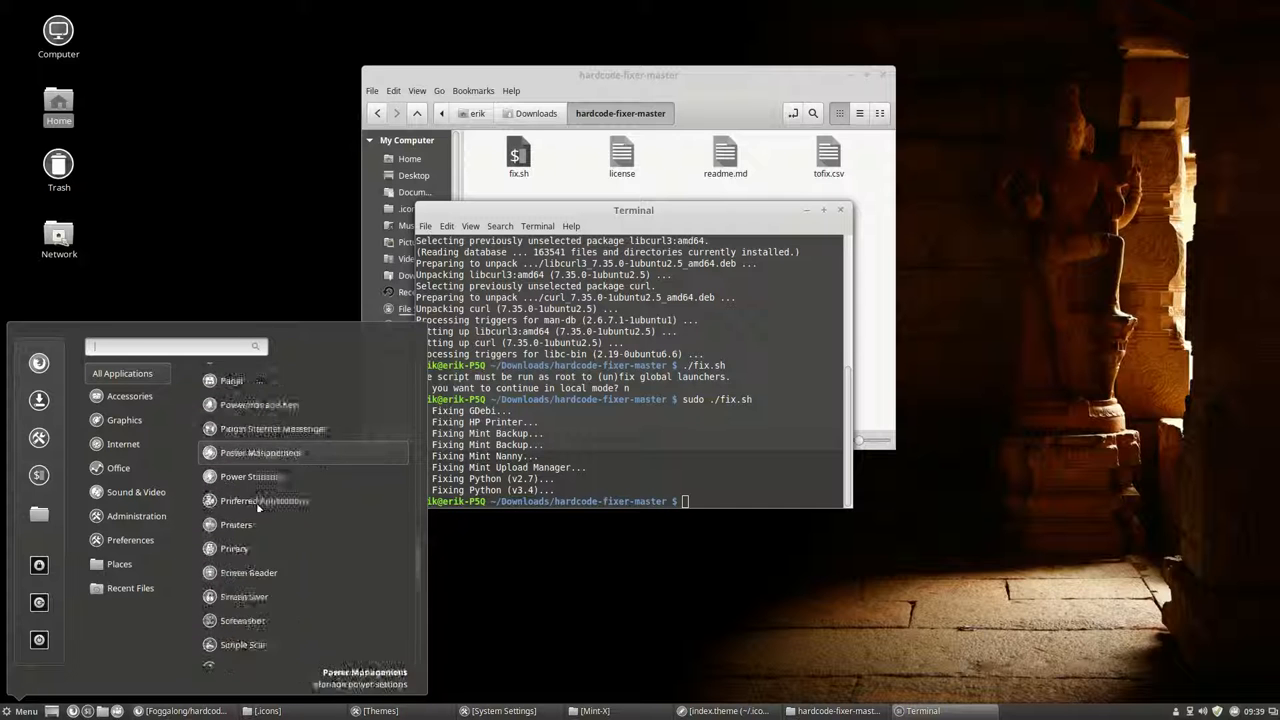
pyautogui.scroll(-3)
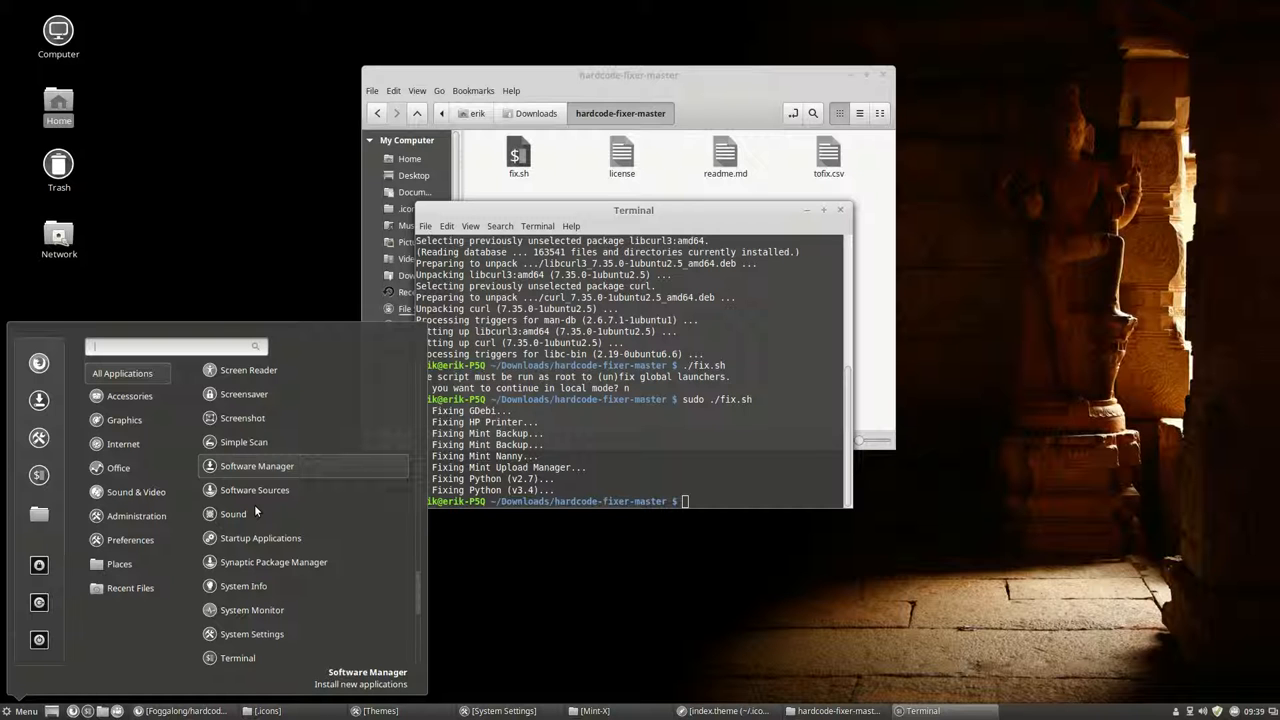
pyautogui.scroll(-3)
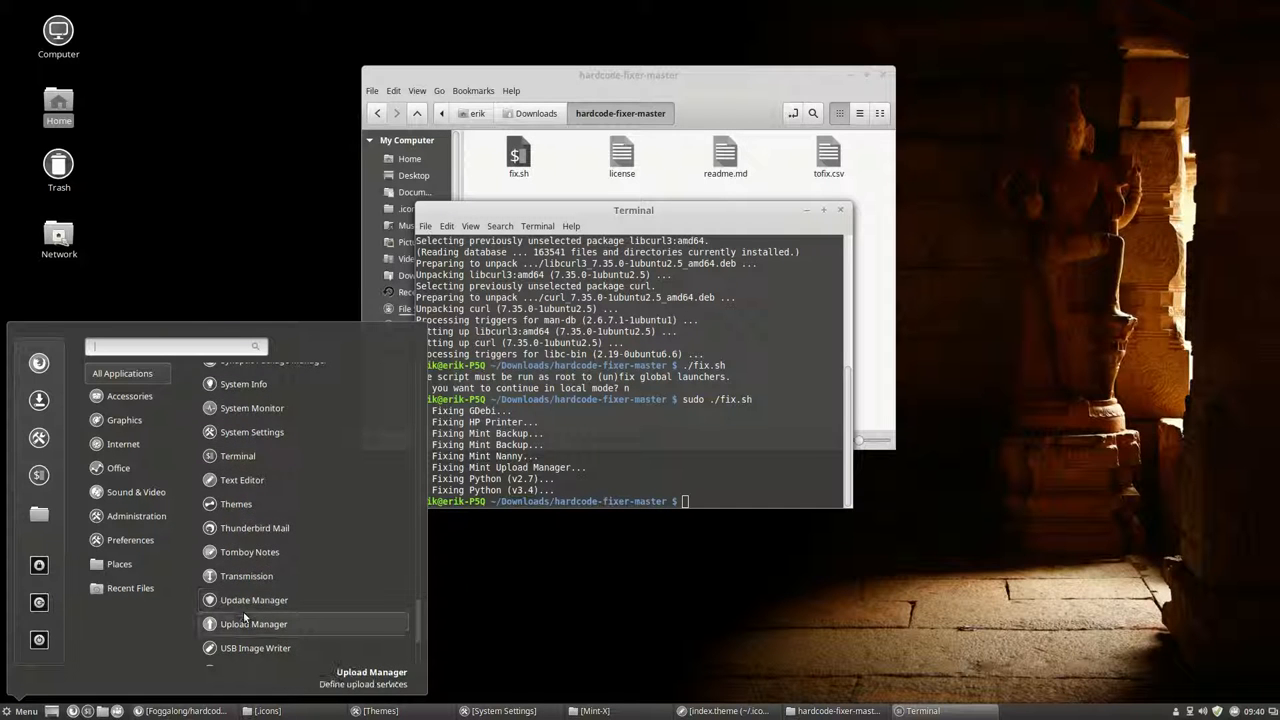
pyautogui.scroll(-3)
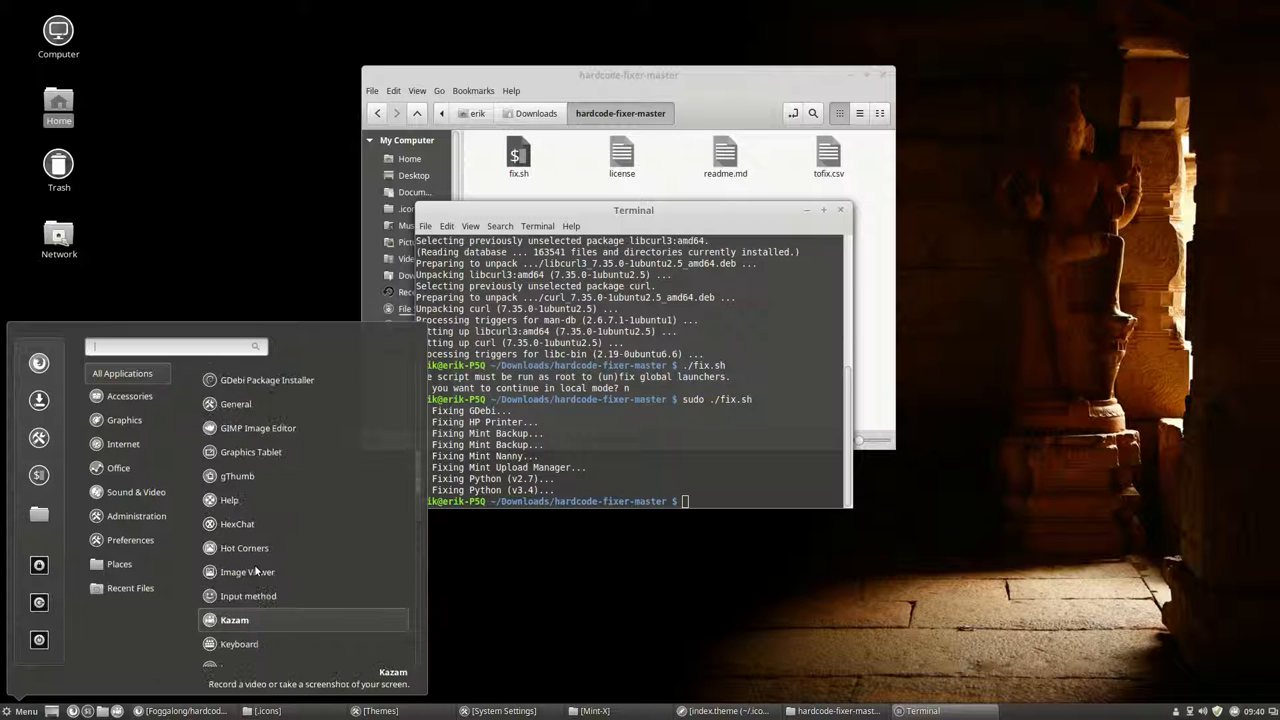
pyautogui.scroll(-3)
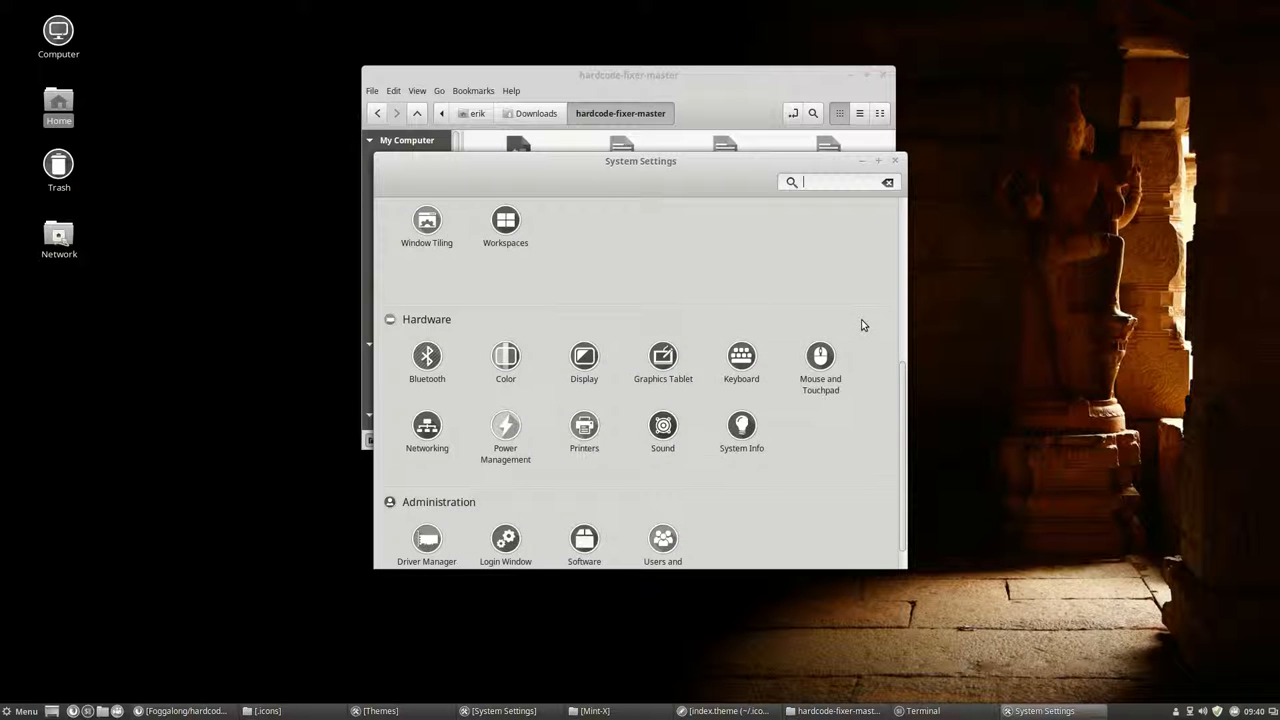
# Scroll through System Settings' Appearance, Preferences, Hardware and Administration module icons.
pyautogui.scroll(-3)
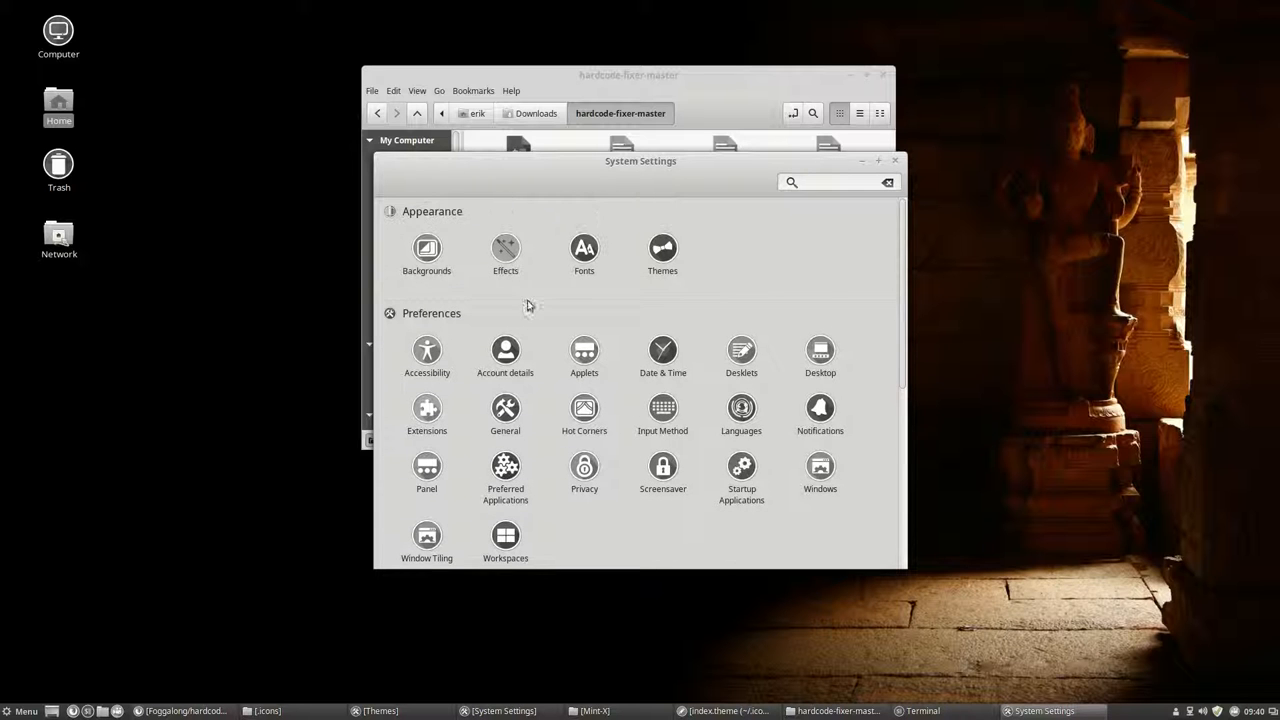
pyautogui.scroll(-3)
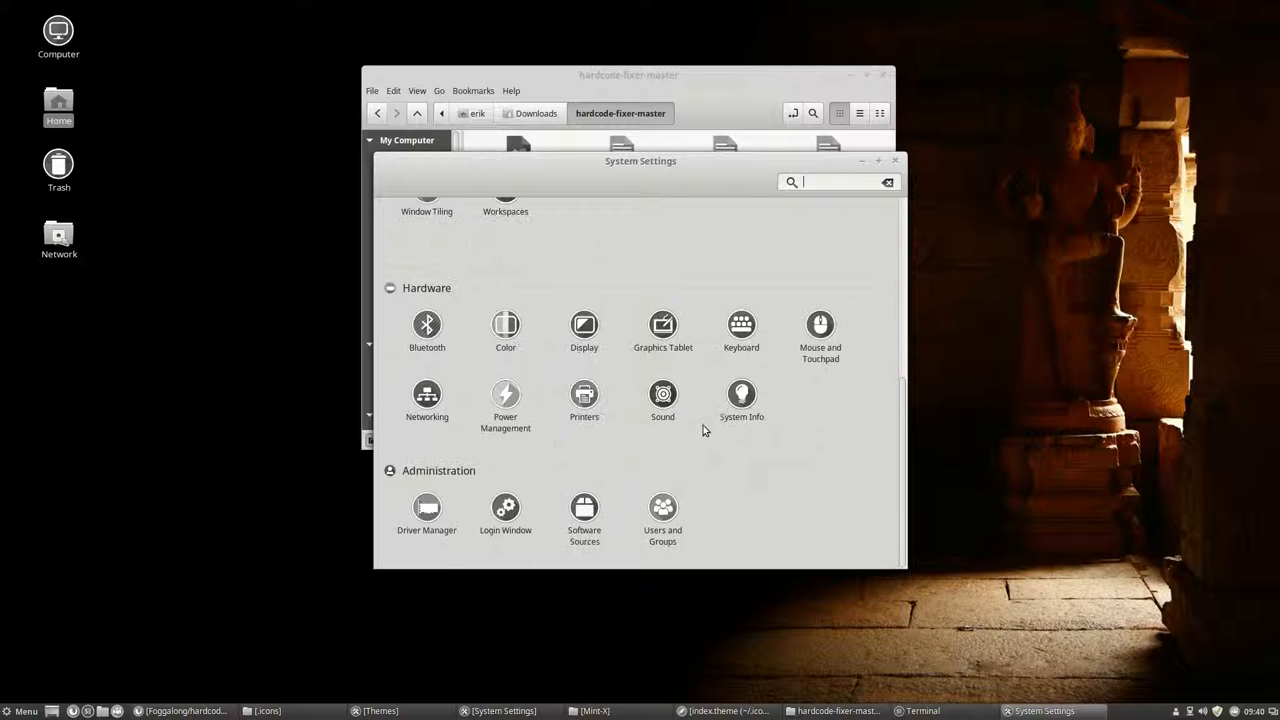
pyautogui.moveTo(868, 438)
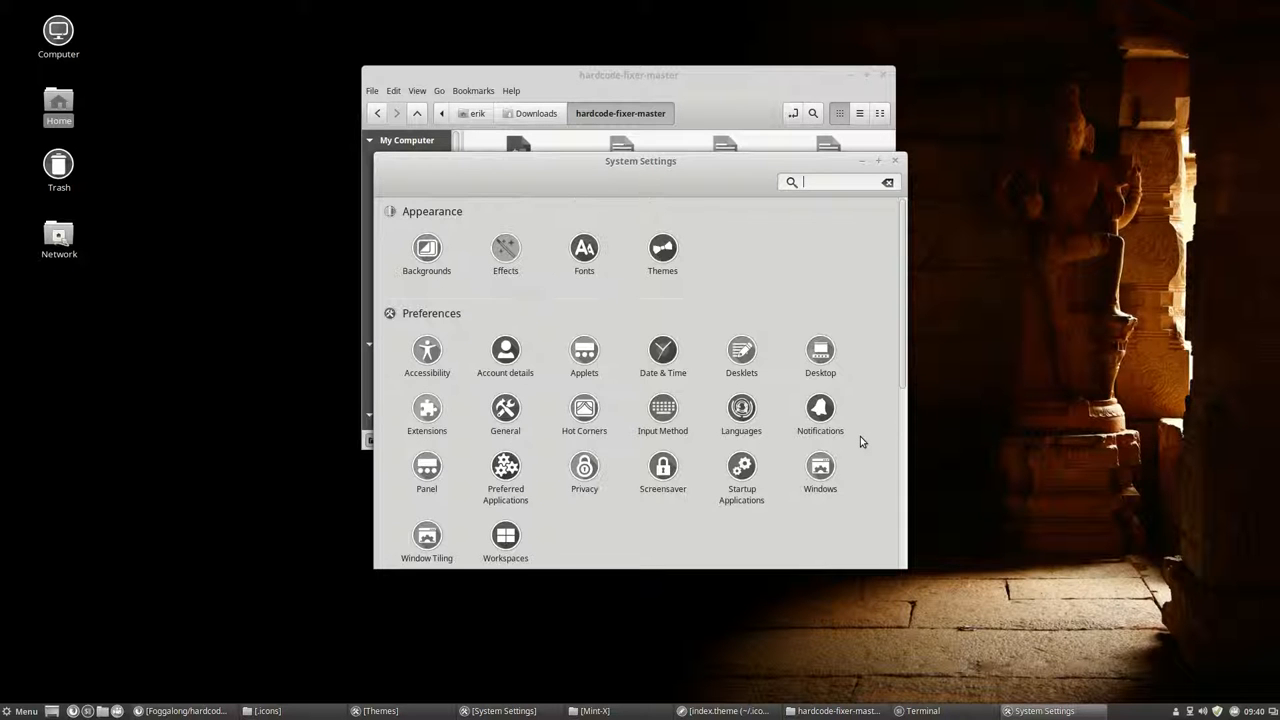
pyautogui.moveTo(810, 437)
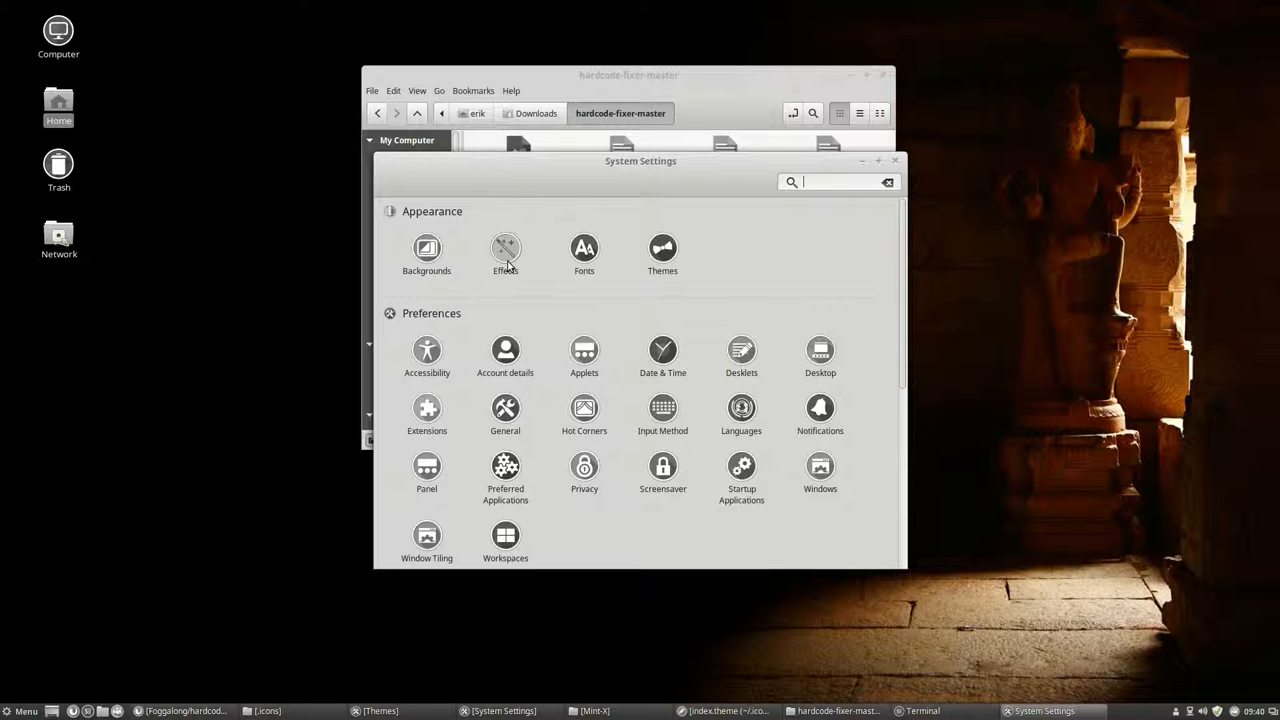
pyautogui.scroll(-3)
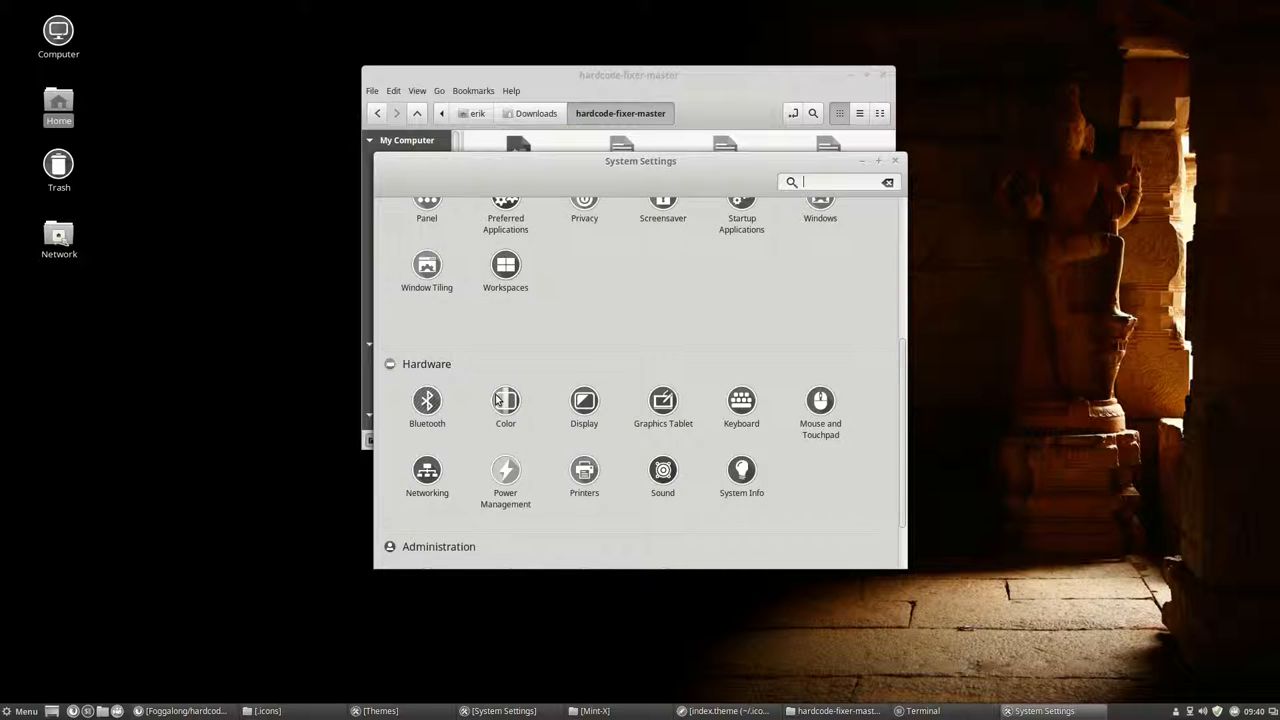
pyautogui.scroll(-3)
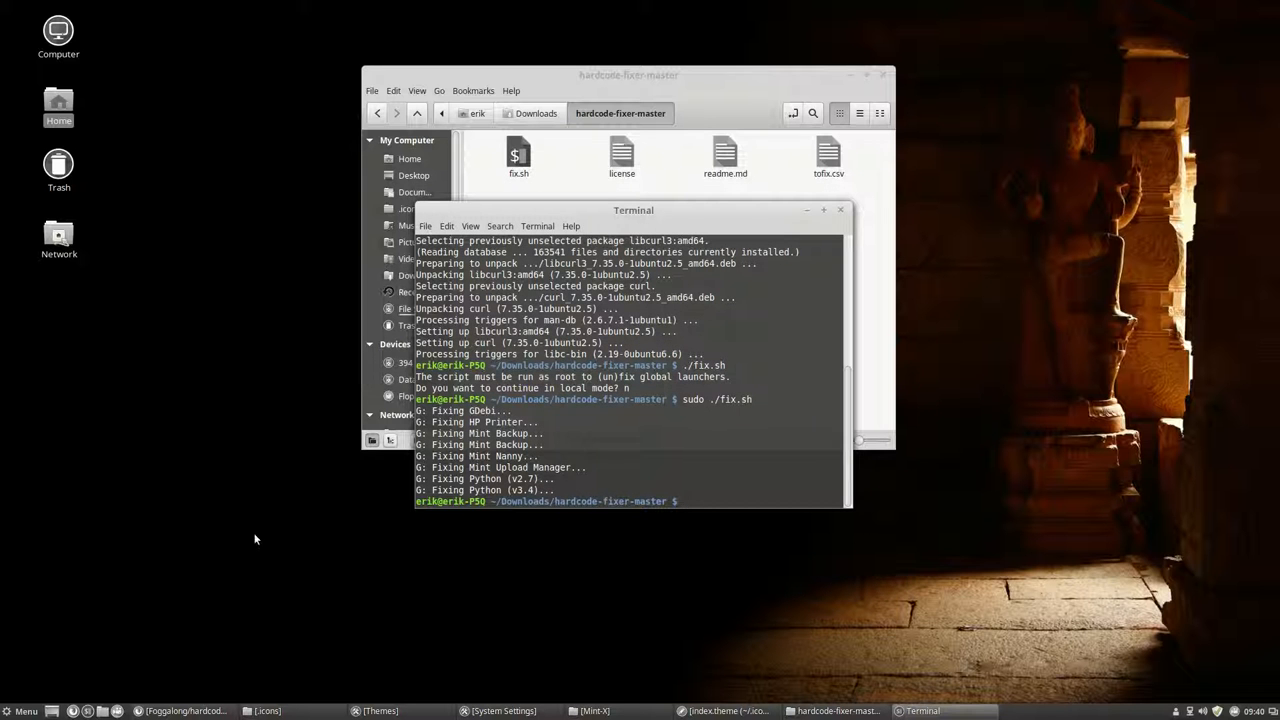
pyautogui.moveTo(952, 475)
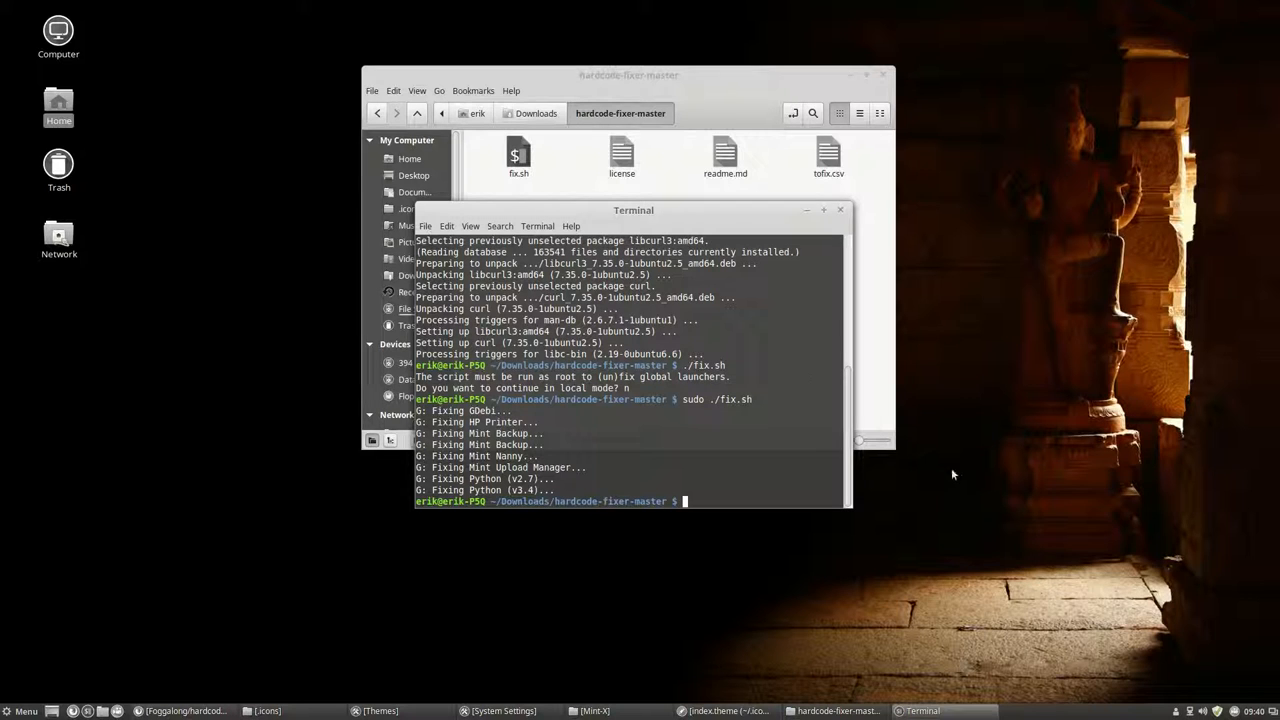